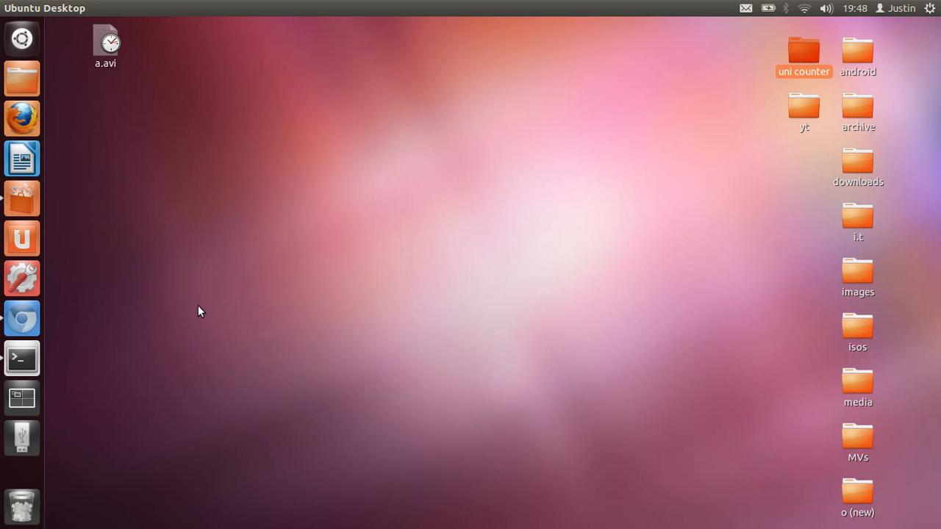
mouse_move(293, 317)
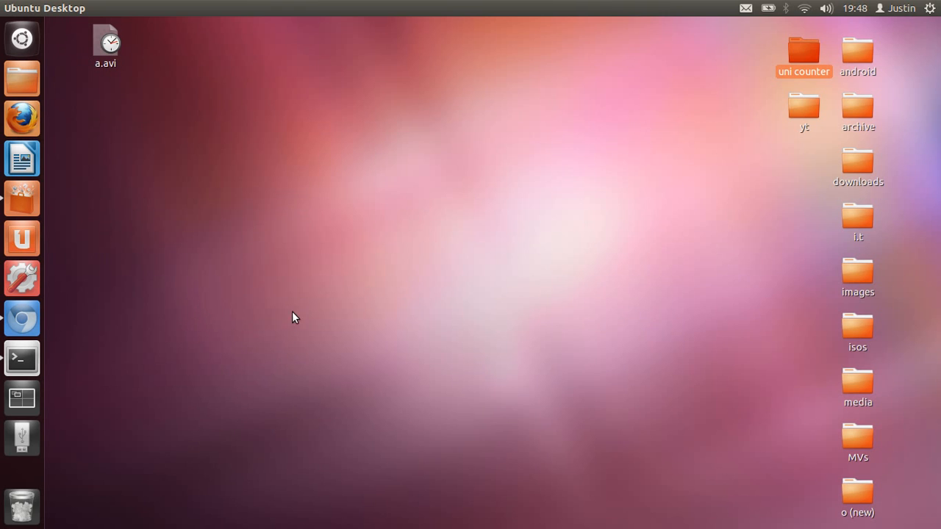
mouse_move(22, 38)
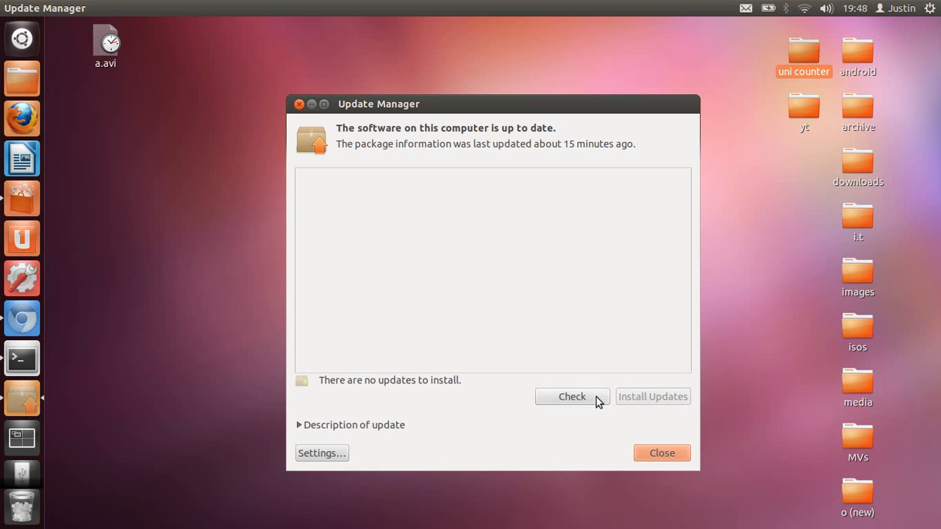
- Refresh the package information with Check, then close Update Manager
left_click(572, 397)
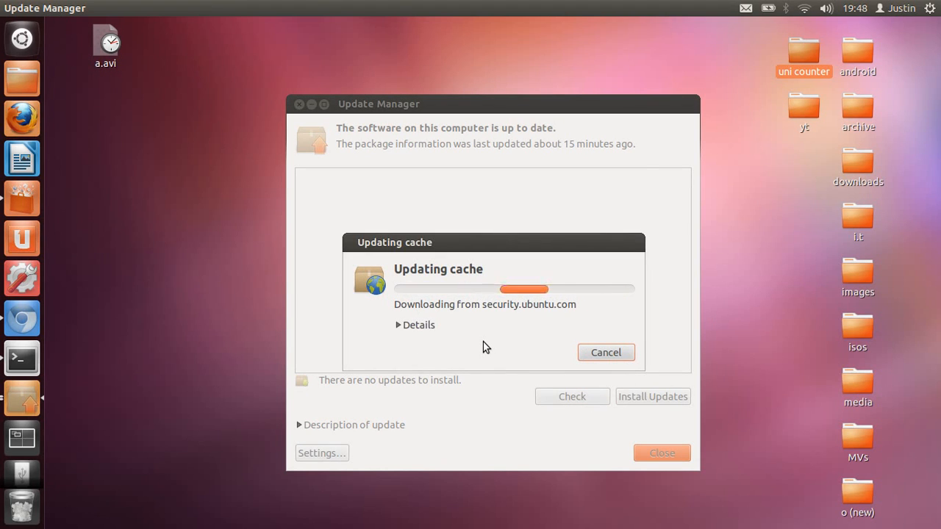
mouse_move(285, 47)
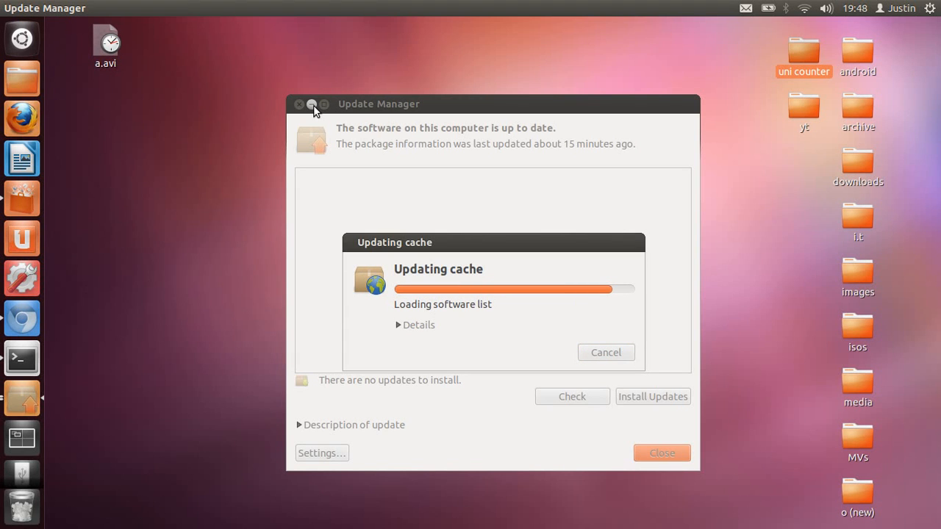
left_click(300, 103)
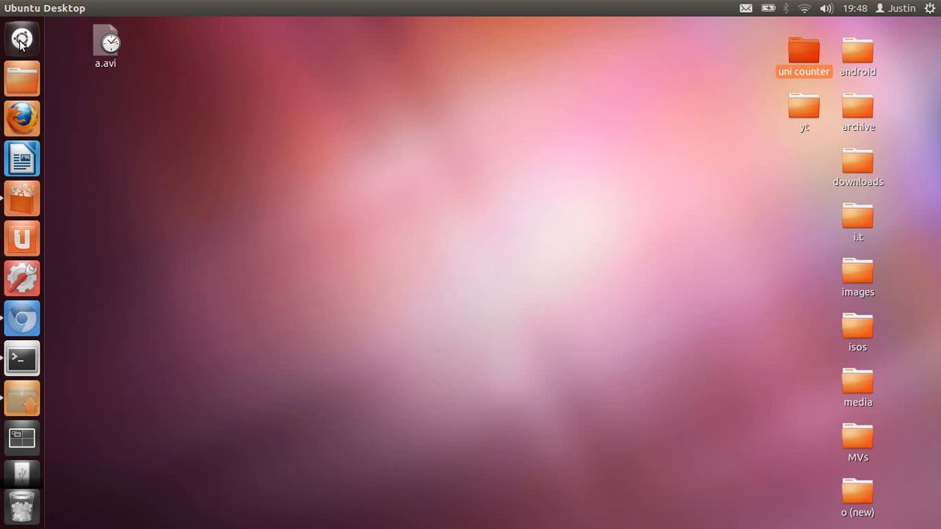
- Launch Additional Drivers from the Dash, confirm no proprietary drivers are in use, and close it
type("additional dri")
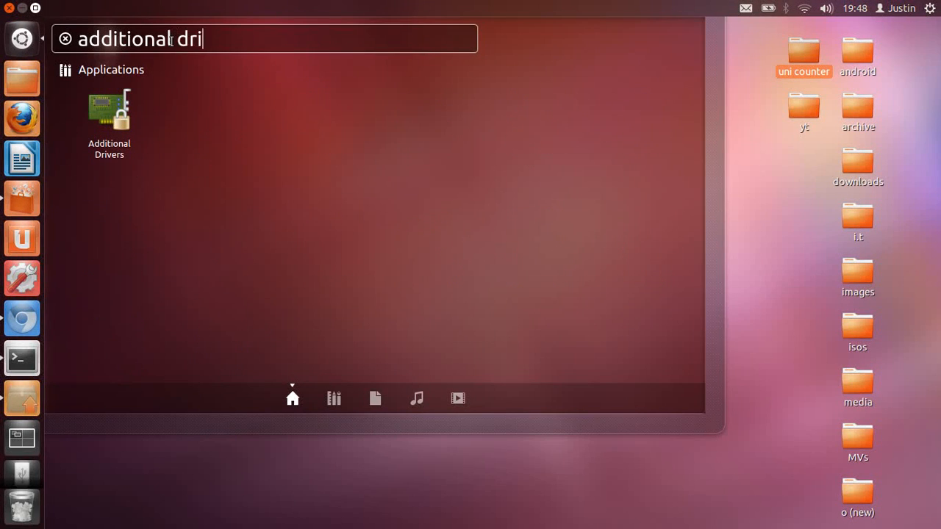
key("Escape")
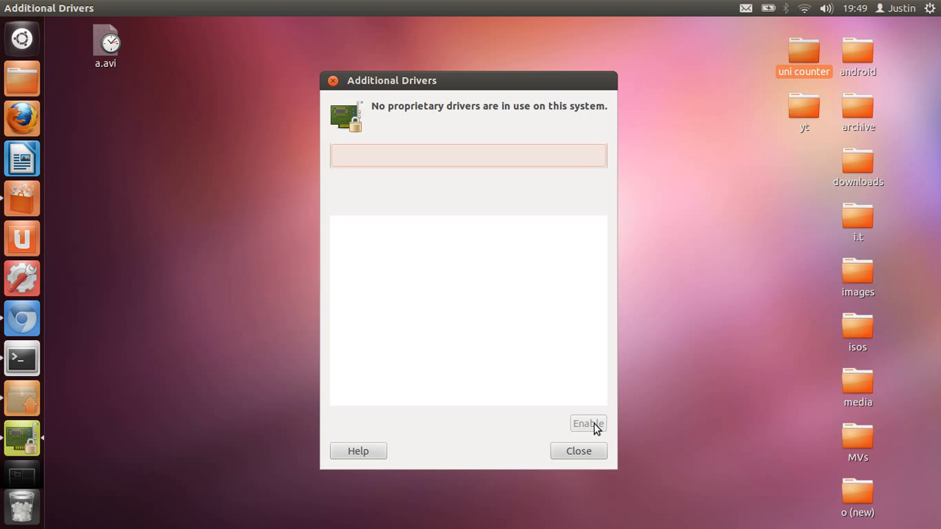
left_click(579, 449)
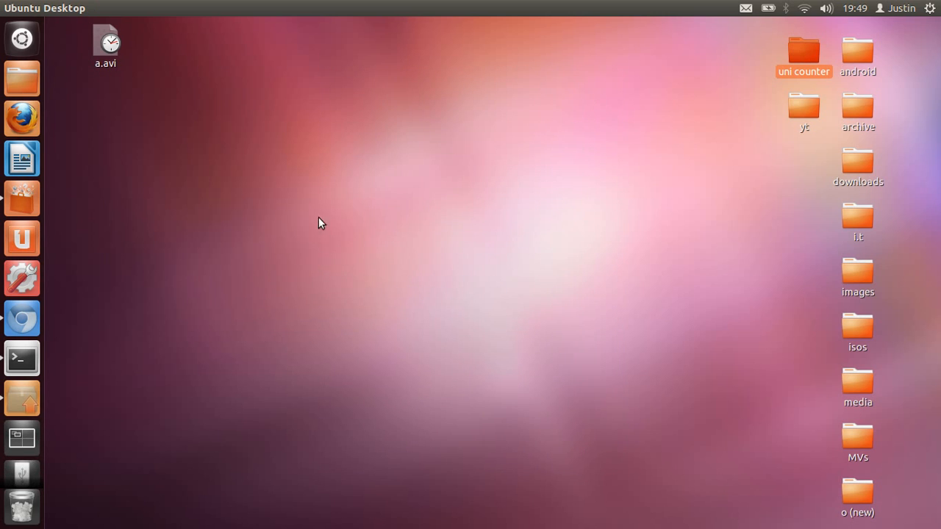
mouse_move(21, 117)
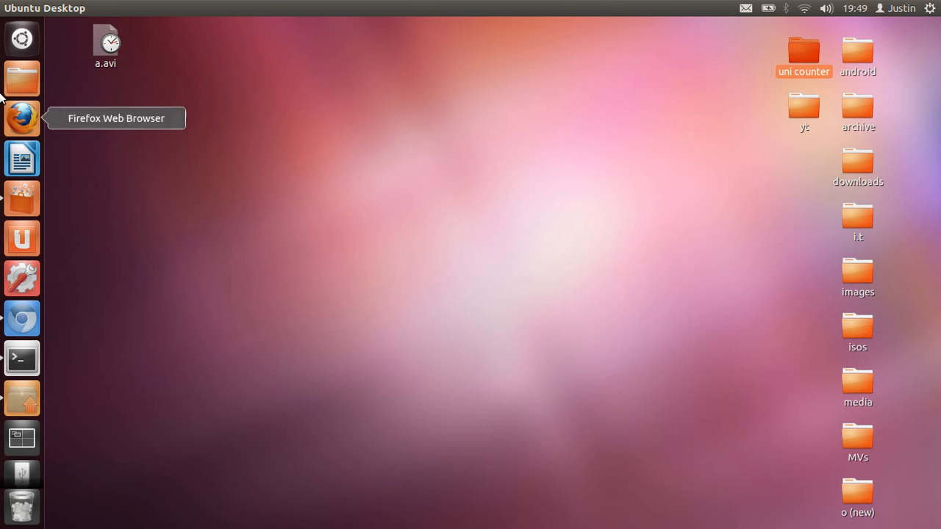
mouse_move(74, 262)
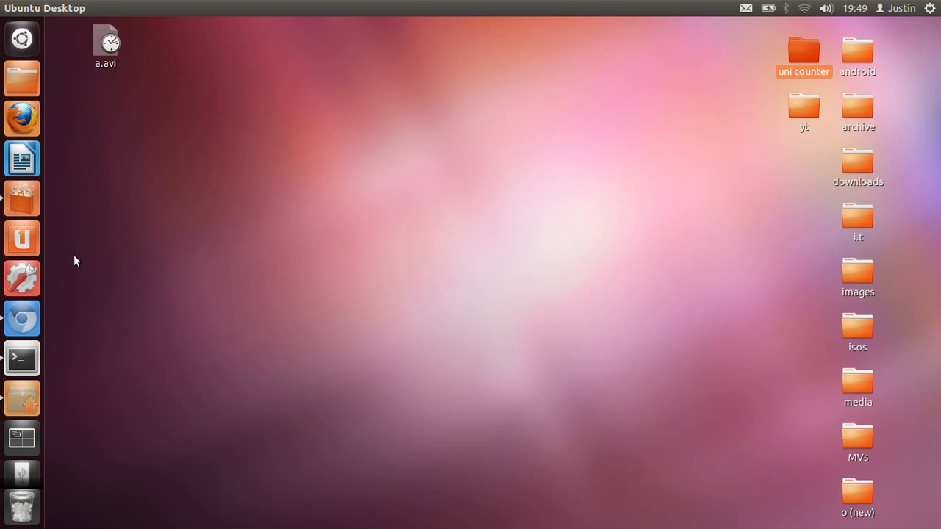
mouse_move(80, 250)
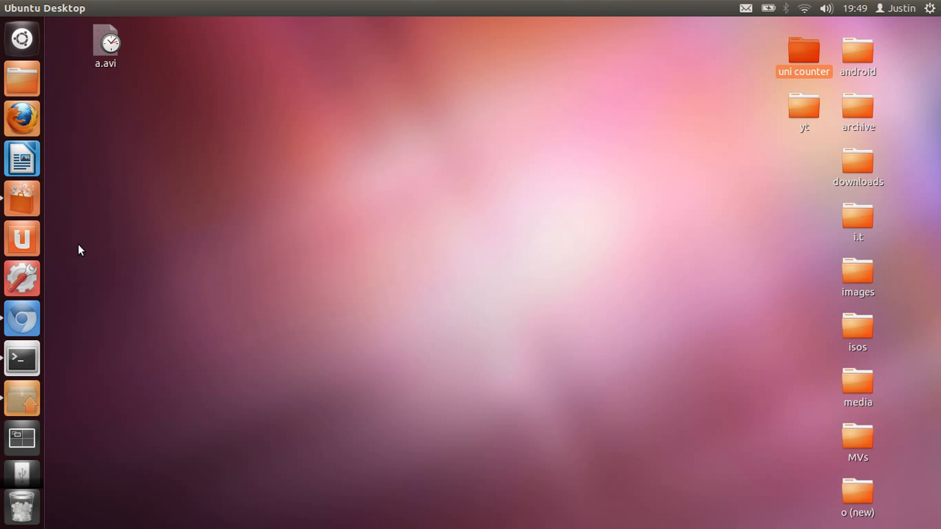
mouse_move(21, 198)
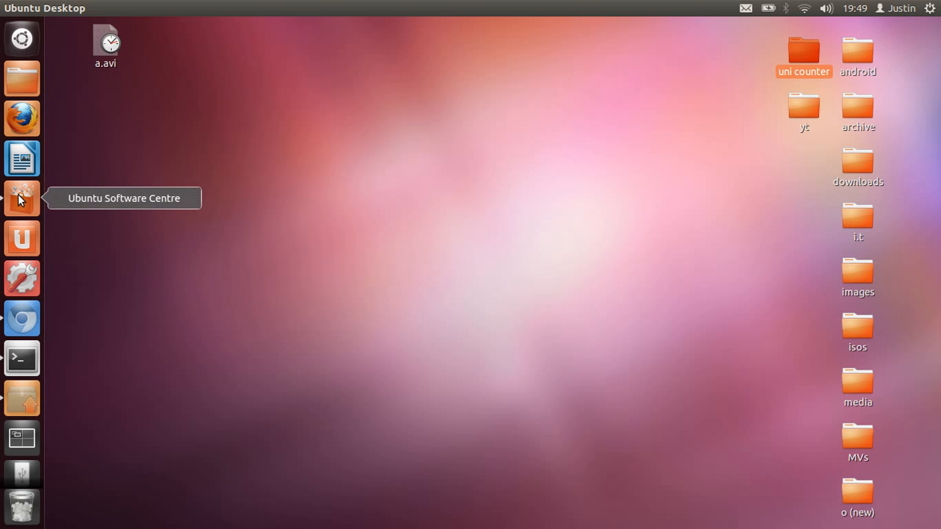
- Search the Software Centre for 'ubuntu restricted' and confirm Ubuntu restricted extras is installed
left_click(21, 38)
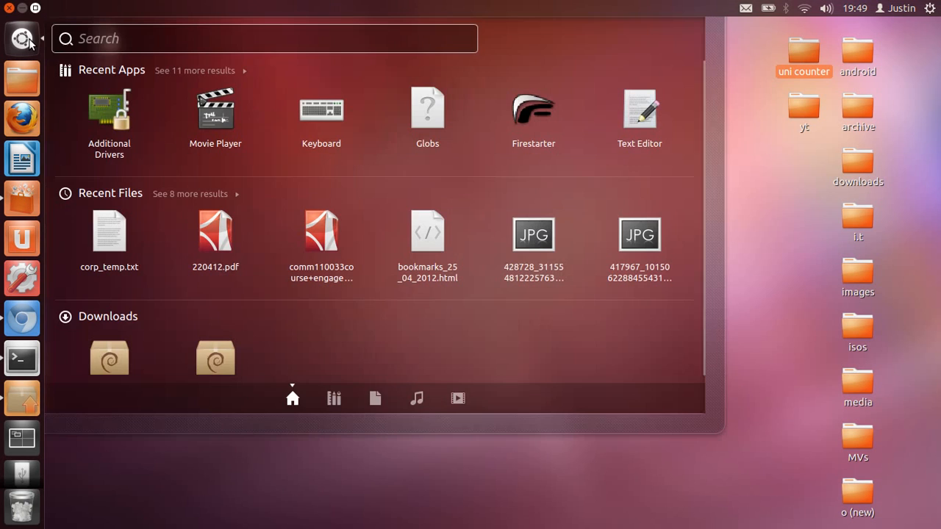
type("ubuntu")
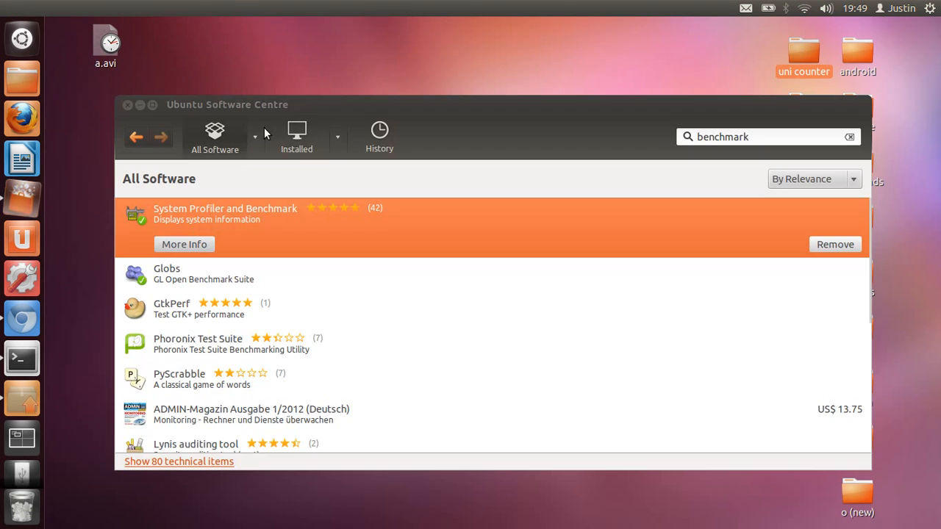
left_click(849, 137)
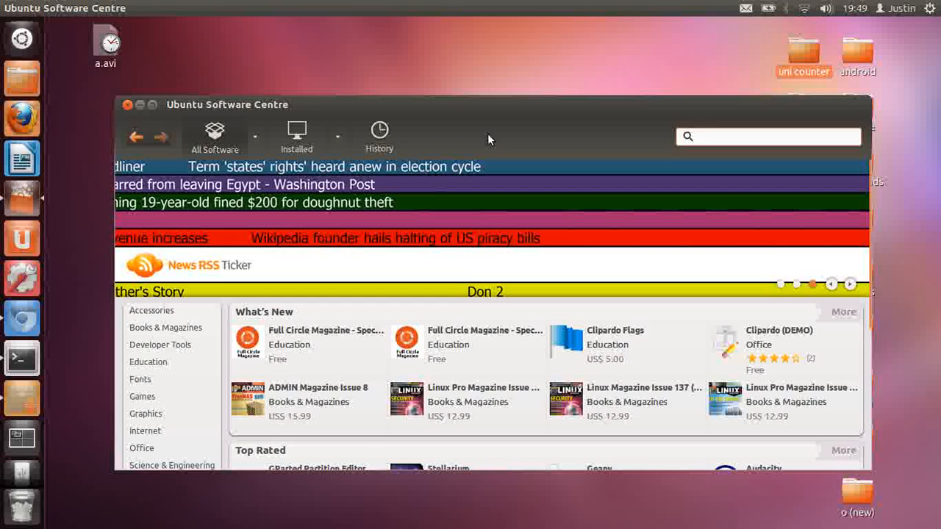
type("ubuntu re")
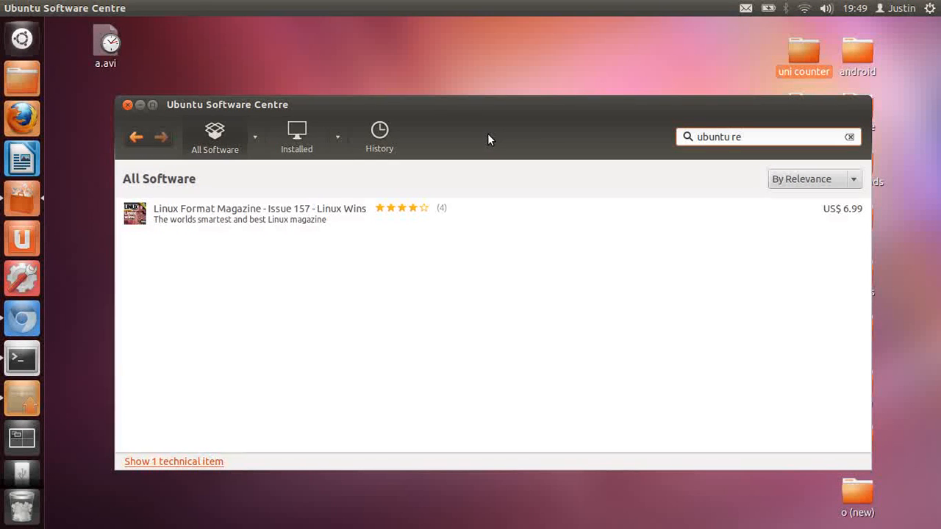
key("BackSpace")
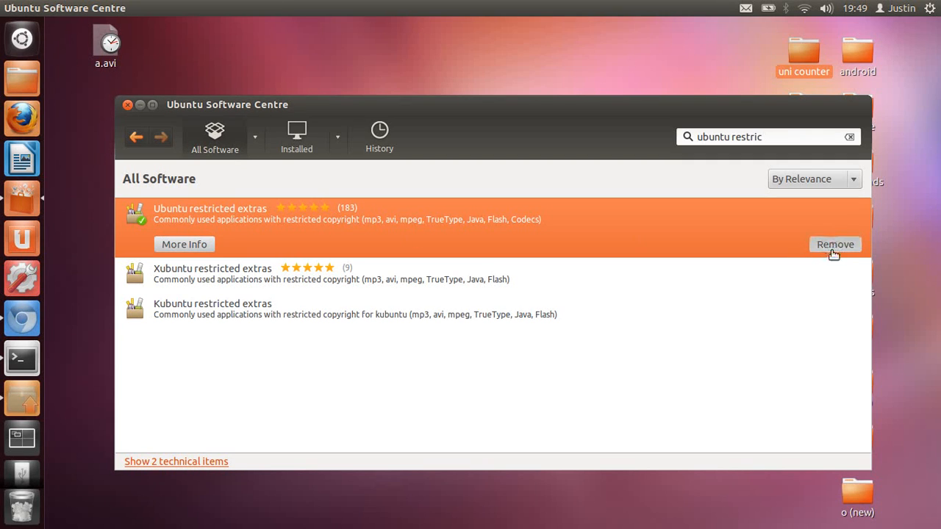
mouse_move(482, 118)
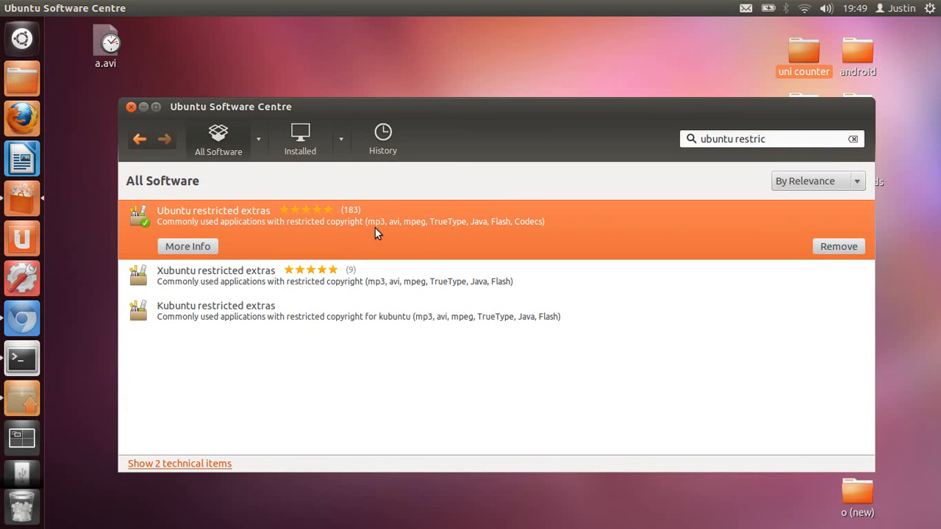
mouse_move(397, 232)
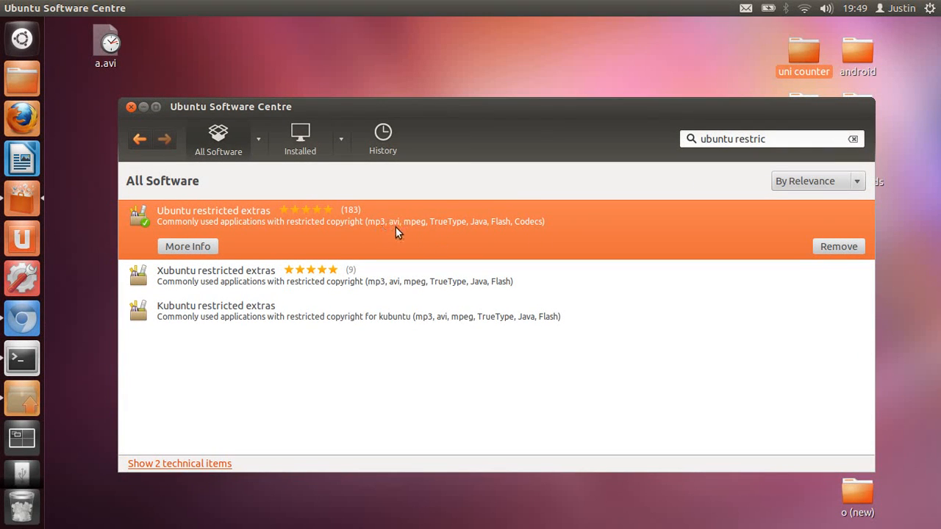
mouse_move(507, 228)
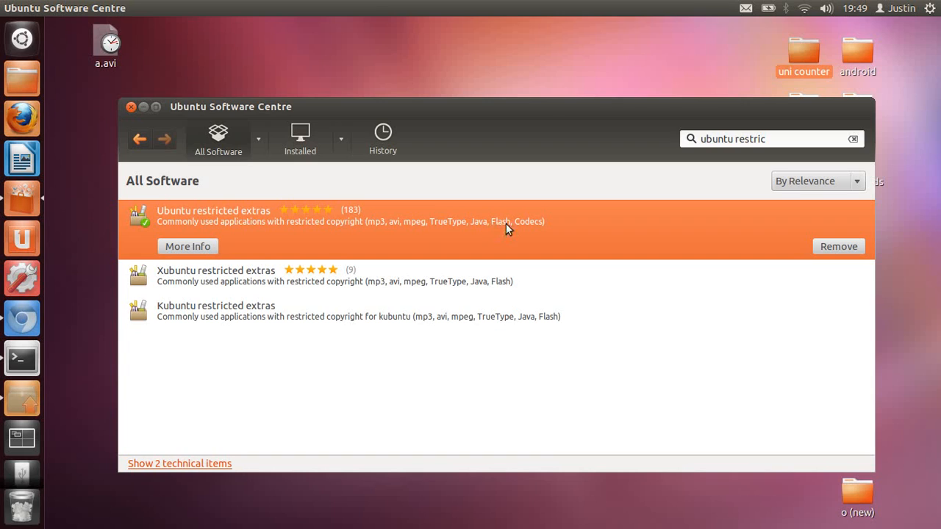
mouse_move(232, 37)
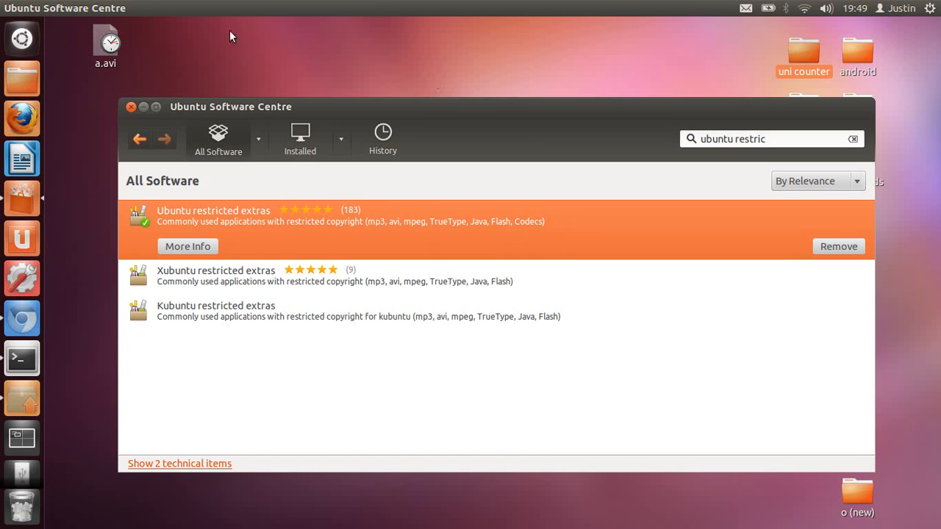
mouse_move(144, 107)
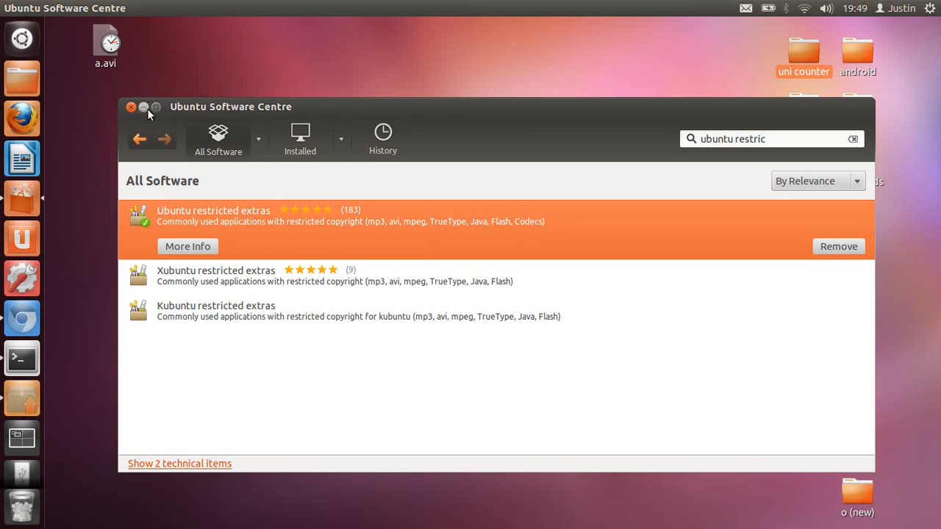
- Close the Software Centre and launch Update Manager from the Dash search 'update'
left_click(132, 108)
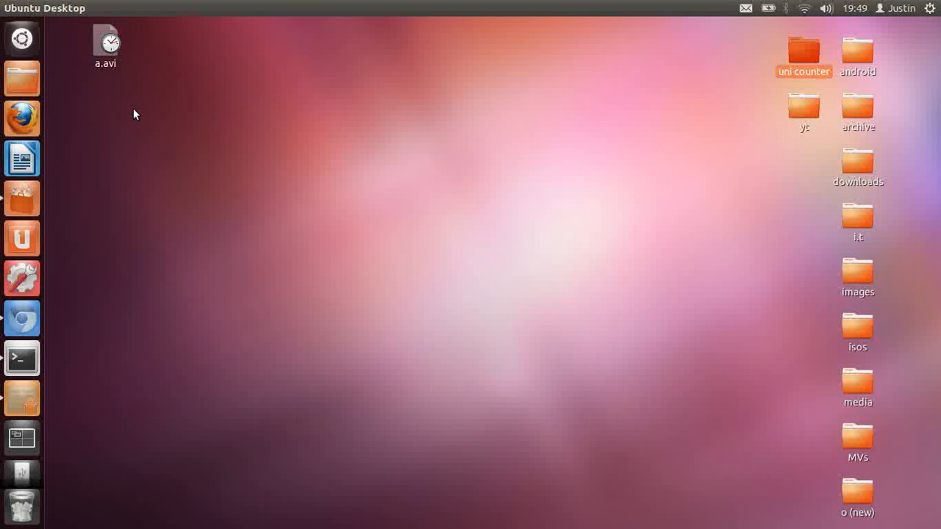
mouse_move(257, 303)
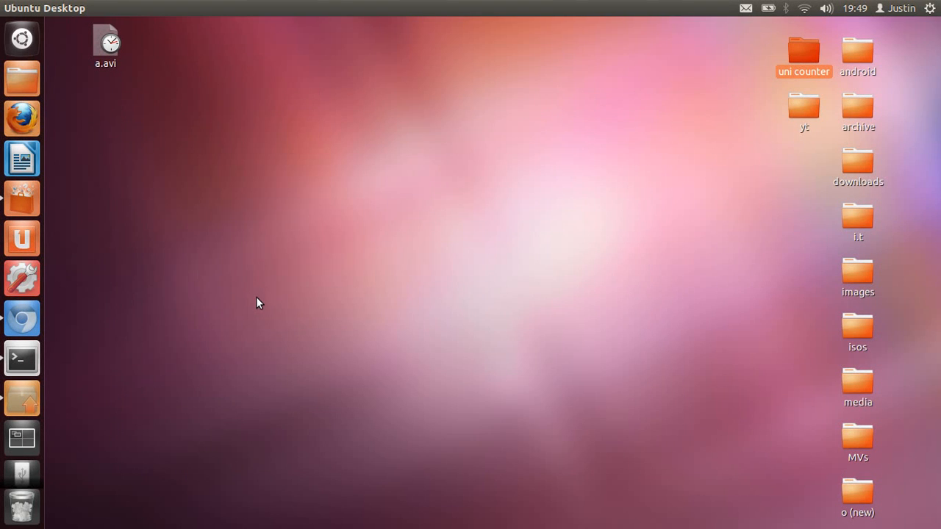
mouse_move(296, 297)
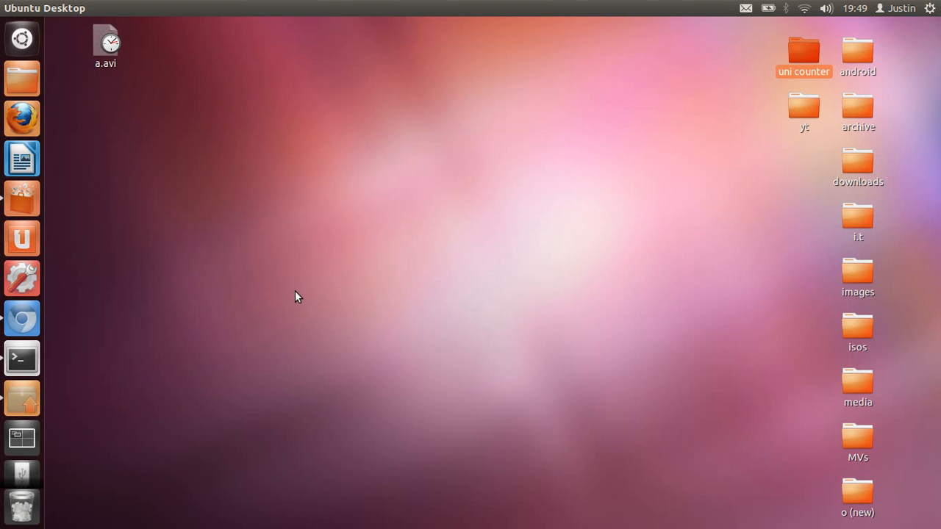
mouse_move(124, 80)
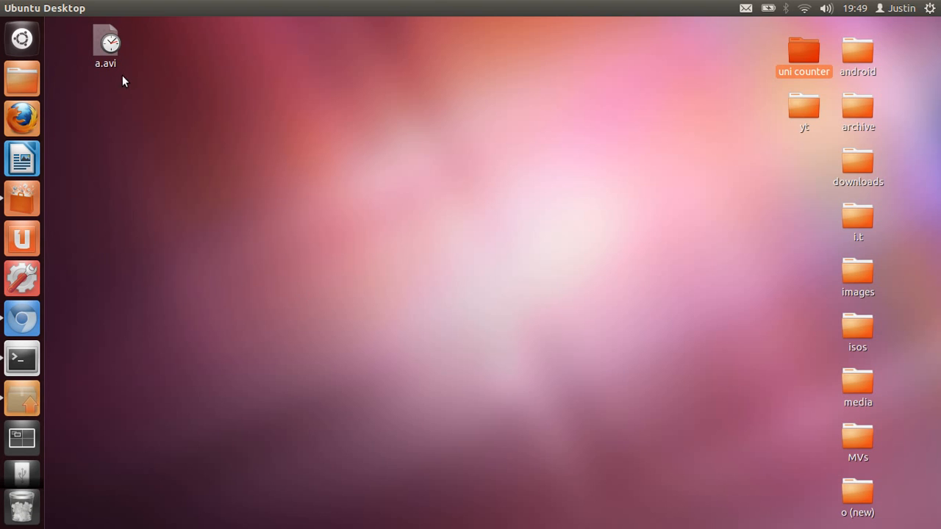
left_click(21, 38)
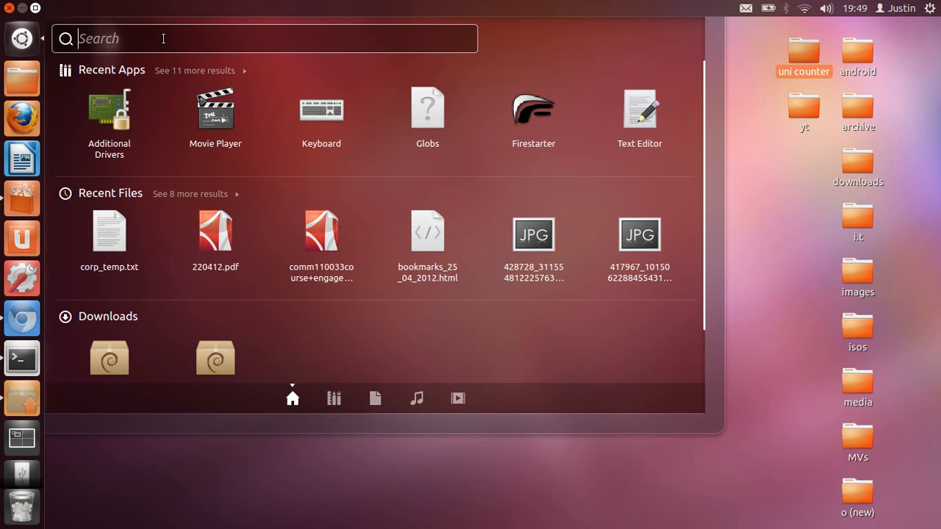
type("update")
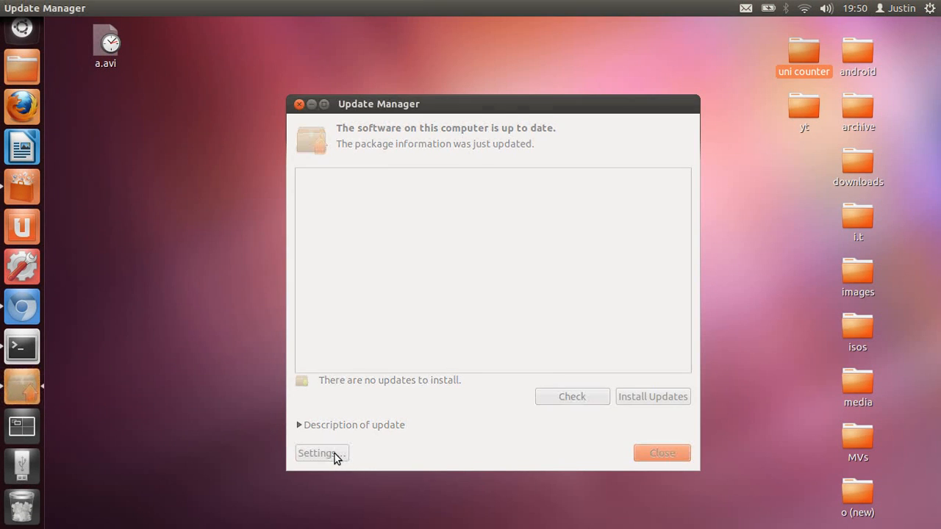
left_click(319, 453)
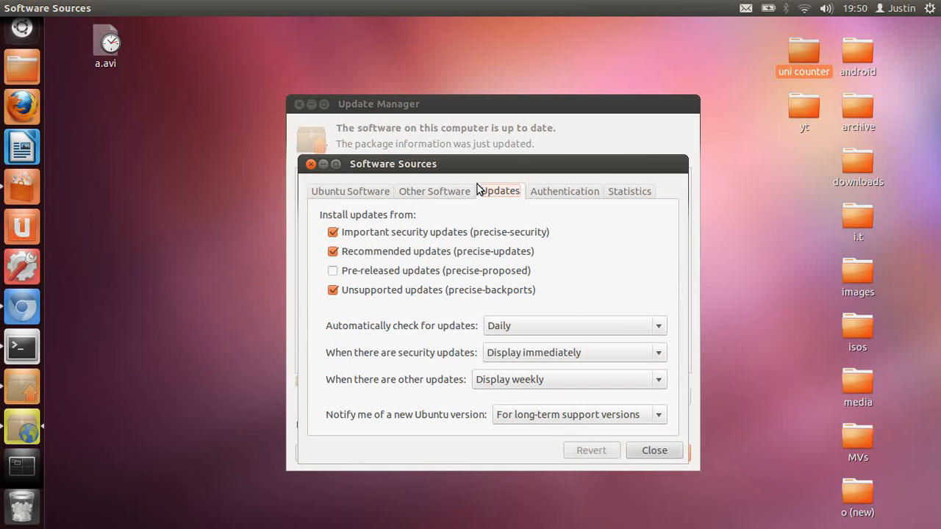
left_click(351, 191)
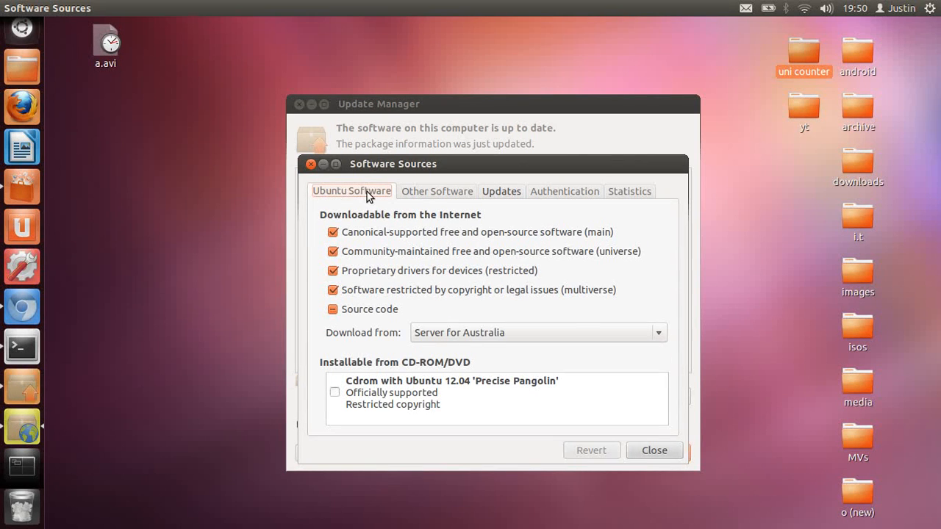
mouse_move(376, 229)
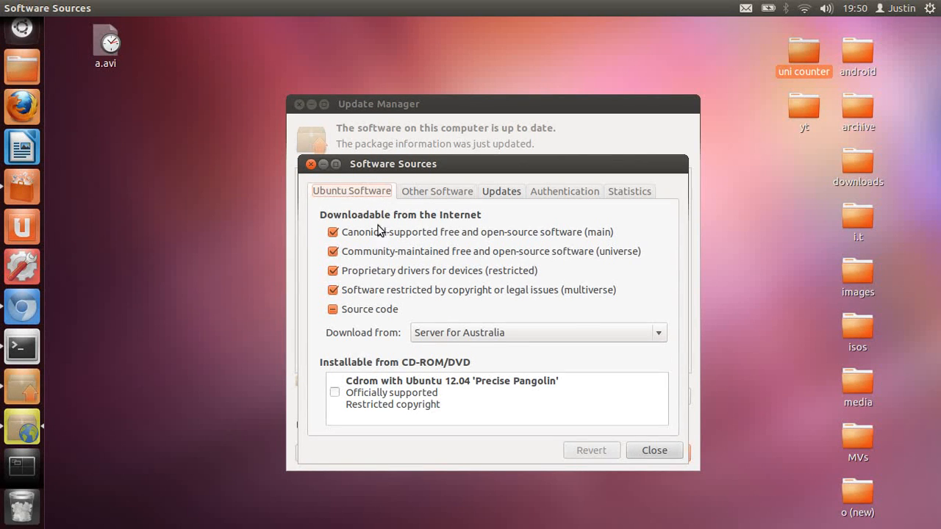
left_click(538, 332)
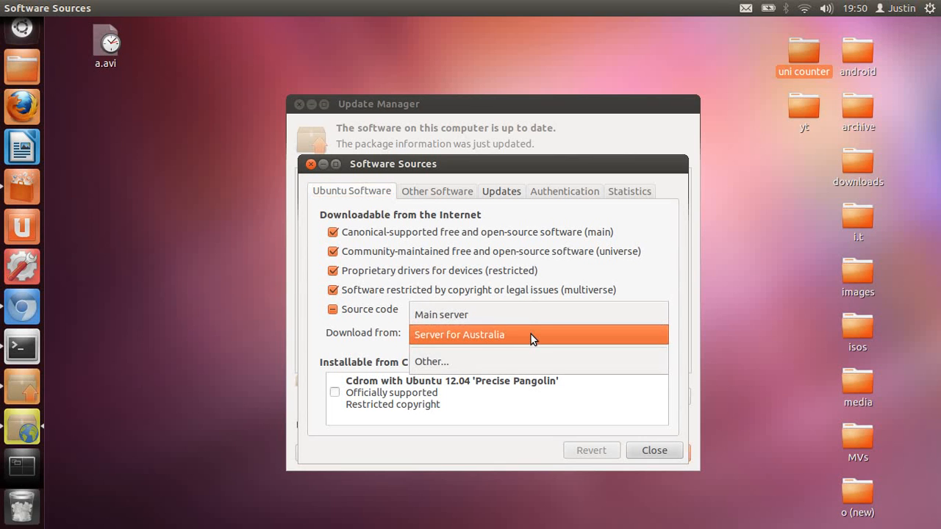
mouse_move(476, 361)
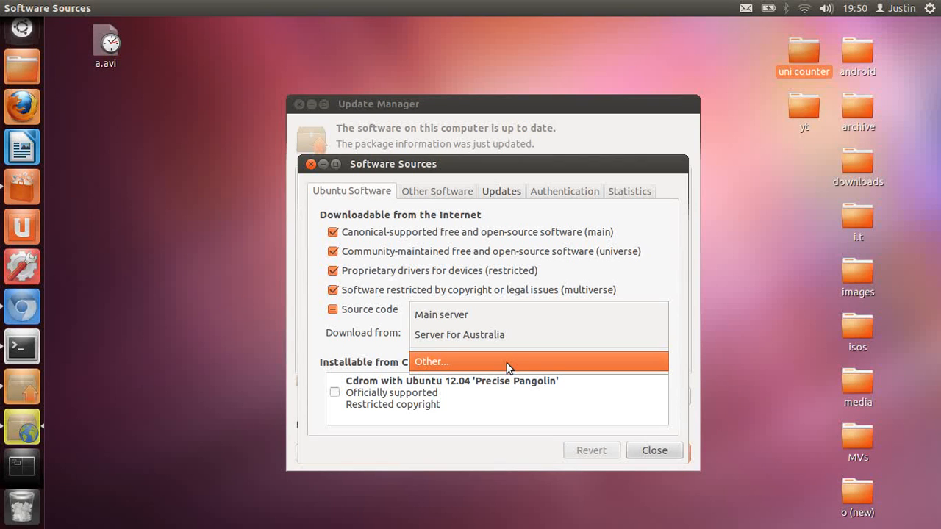
left_click(433, 361)
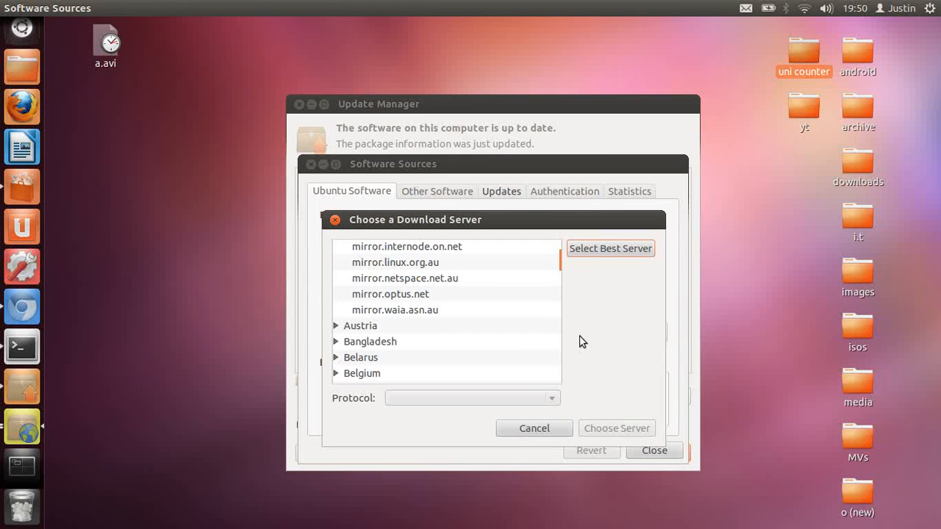
left_click(652, 450)
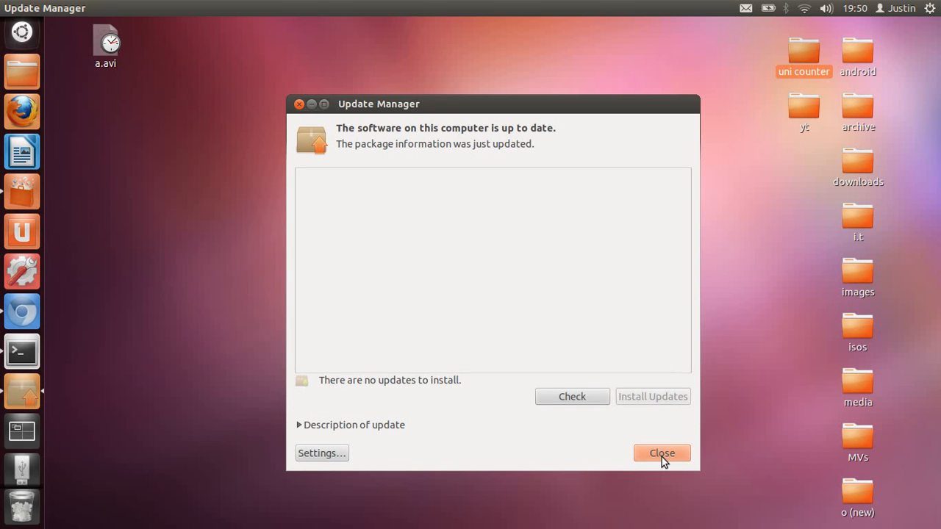
- Close Update Manager, leaving the desktop empty
left_click(661, 453)
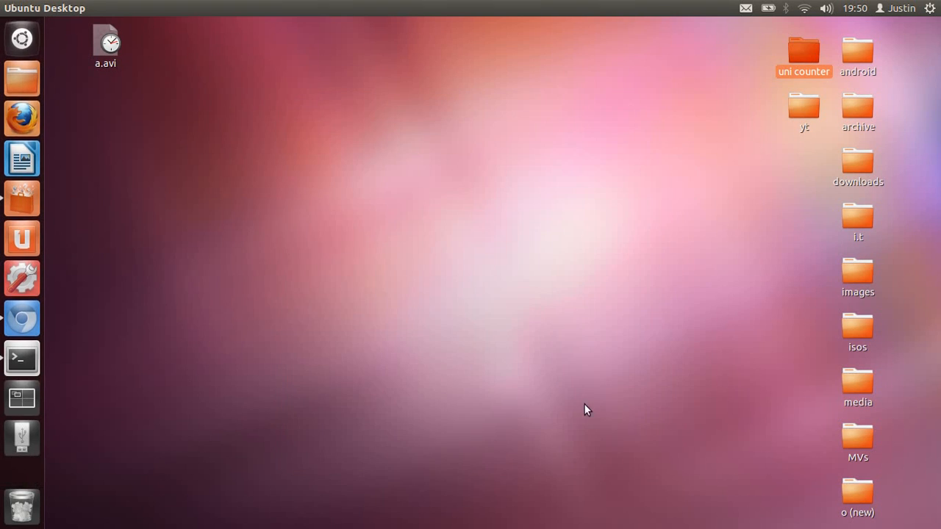
mouse_move(115, 116)
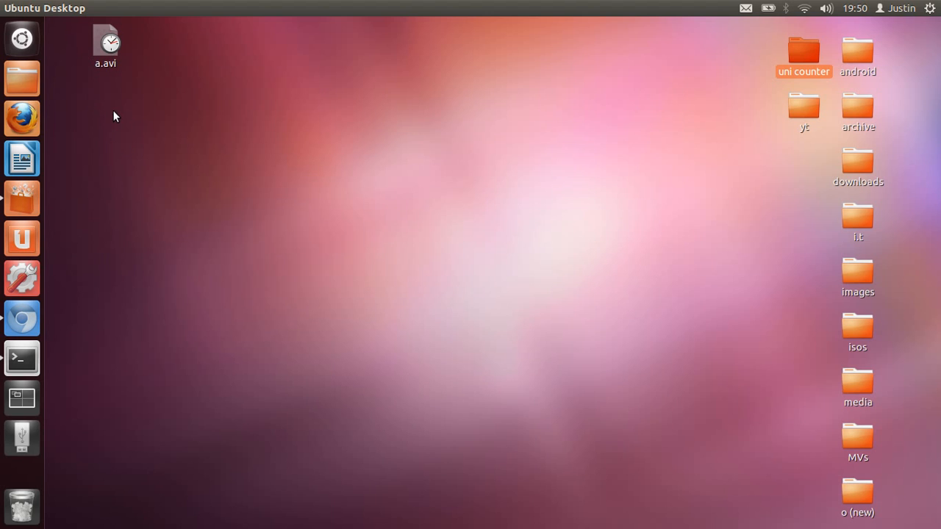
mouse_move(123, 118)
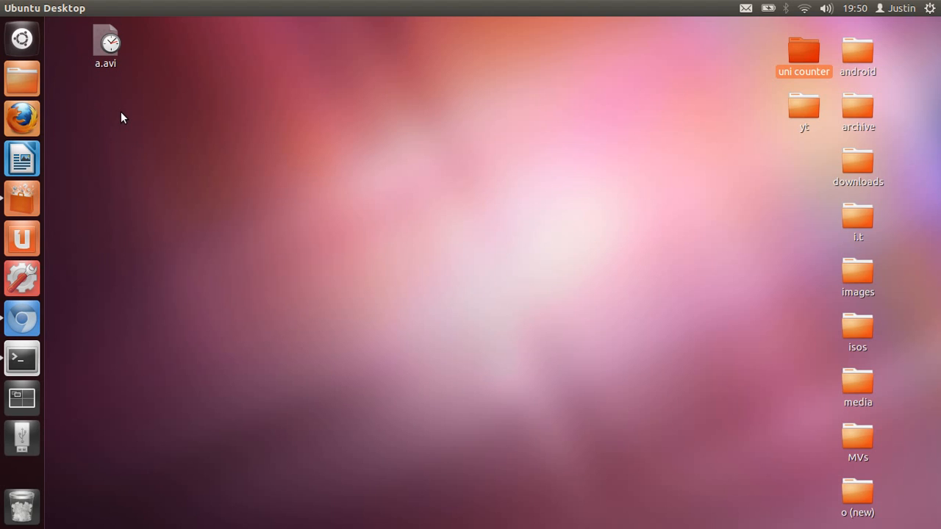
mouse_move(36, 204)
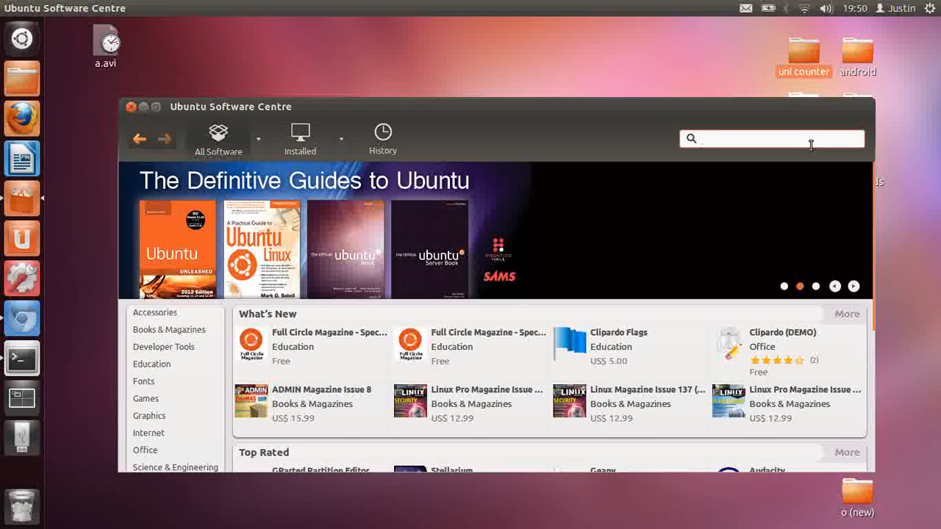
- Search the Software Centre for 'firestart' and launch the Firestarter desktop firewall
type("firestarter")
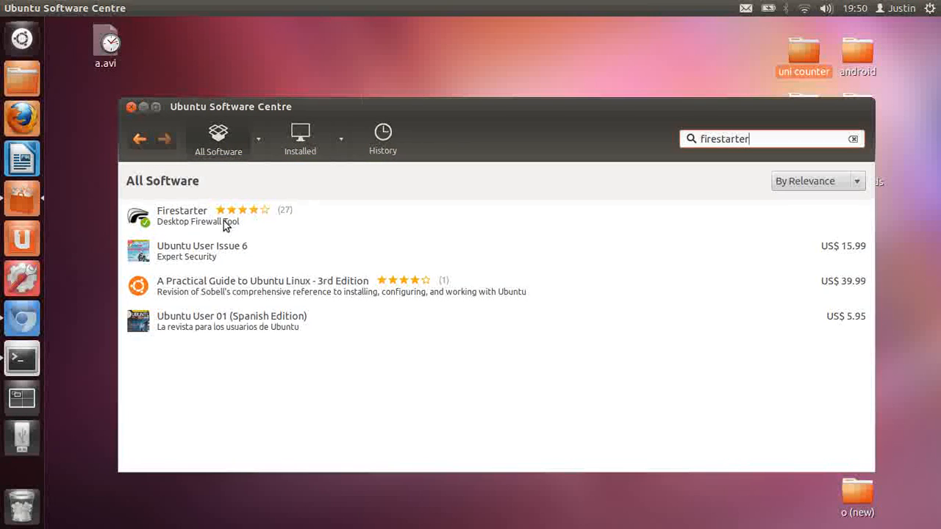
left_click(182, 215)
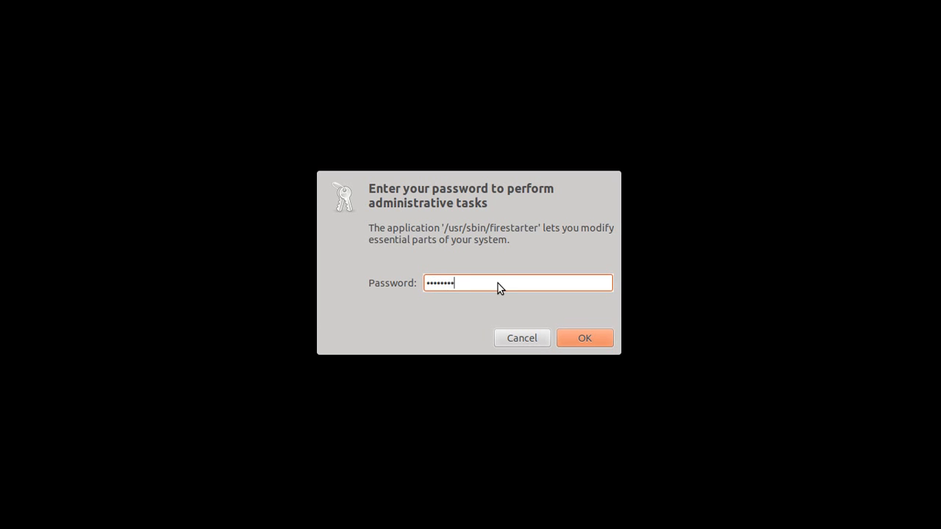
- Confirm the administrator password to reach the Firewall Wizard welcome, then quit Firestarter
left_click(585, 337)
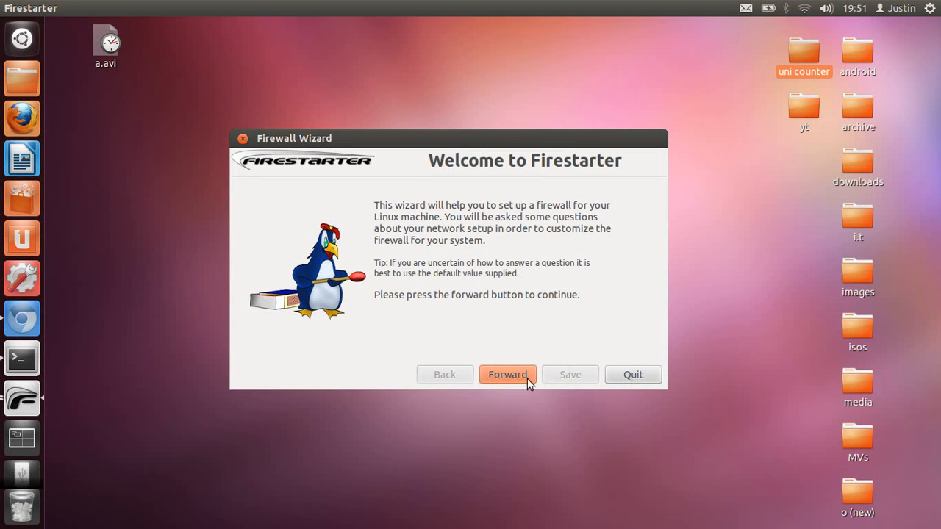
mouse_move(642, 379)
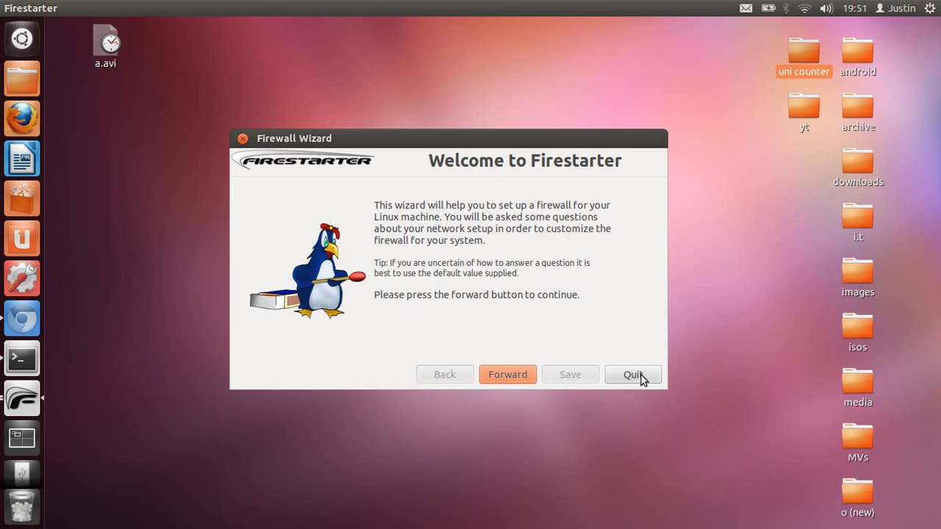
left_click(632, 375)
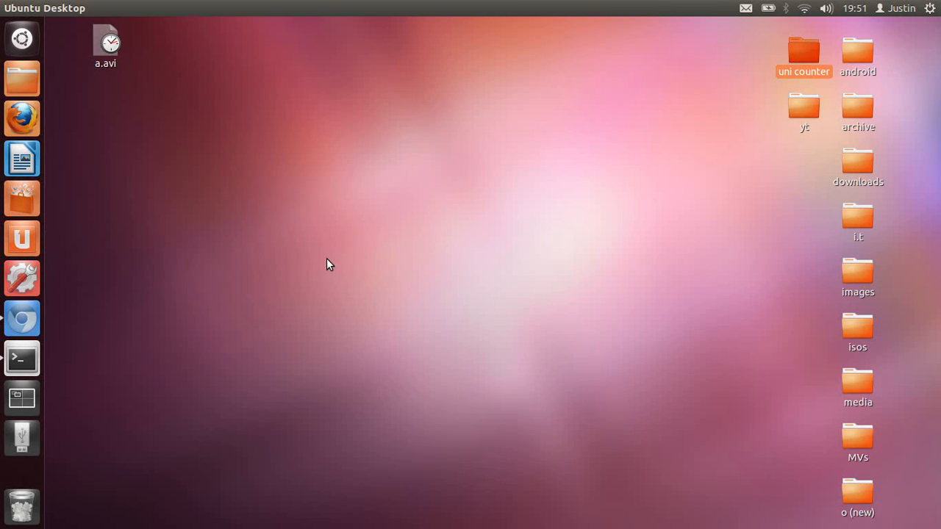
mouse_move(171, 240)
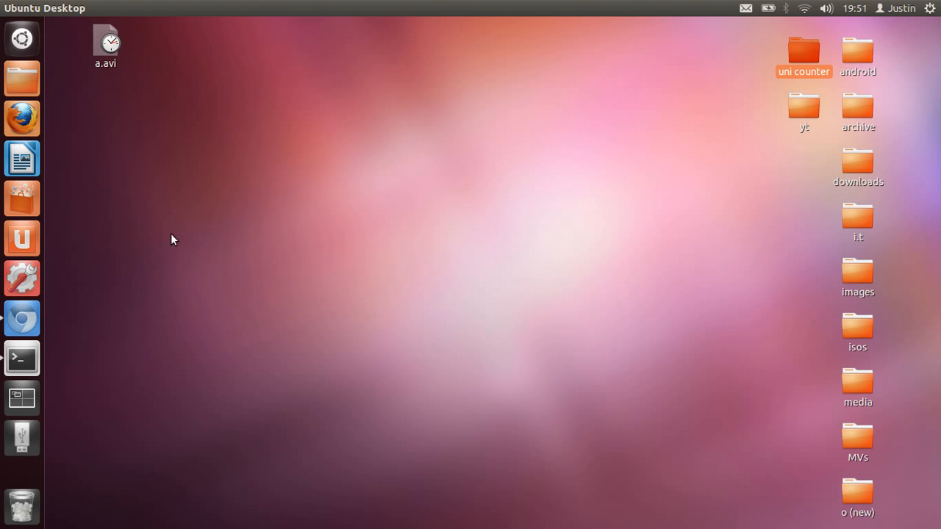
mouse_move(20, 238)
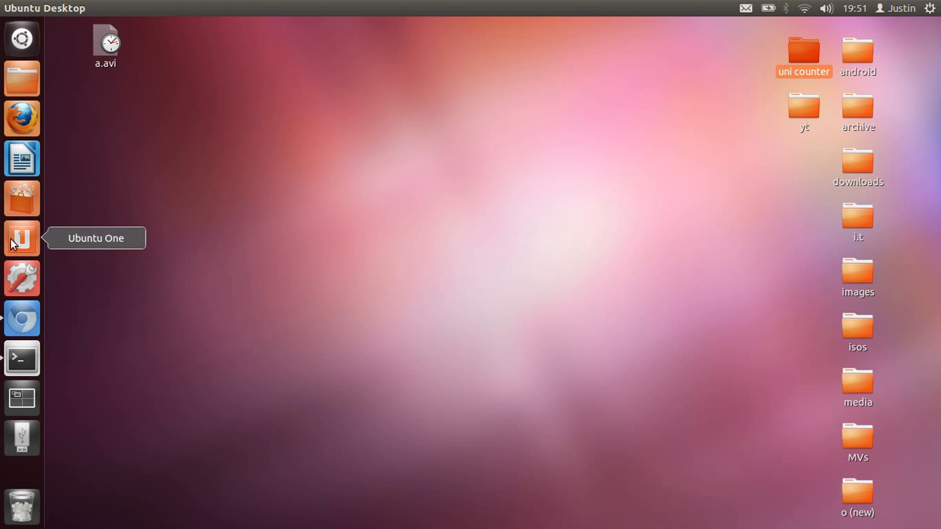
- Launch Ubuntu One from the Dash, view its welcome screen, and close it
left_click(21, 38)
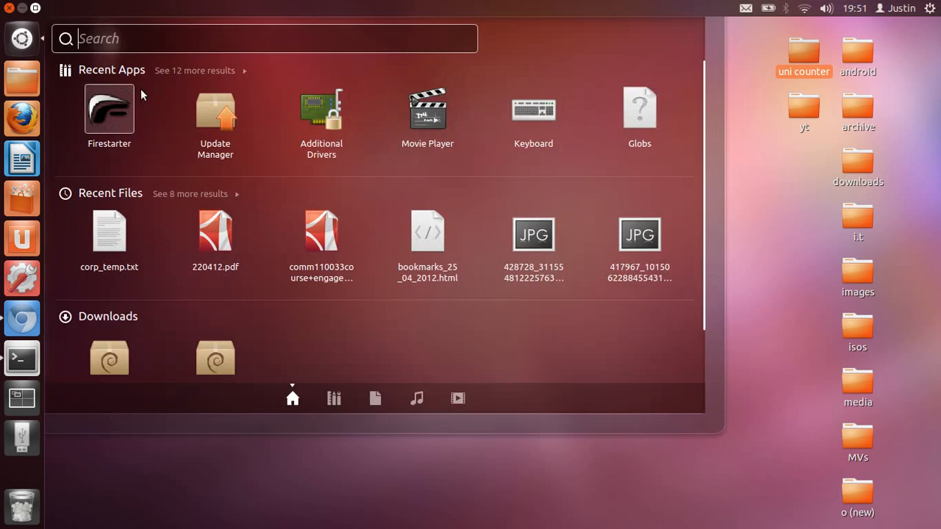
type("ubuntu one")
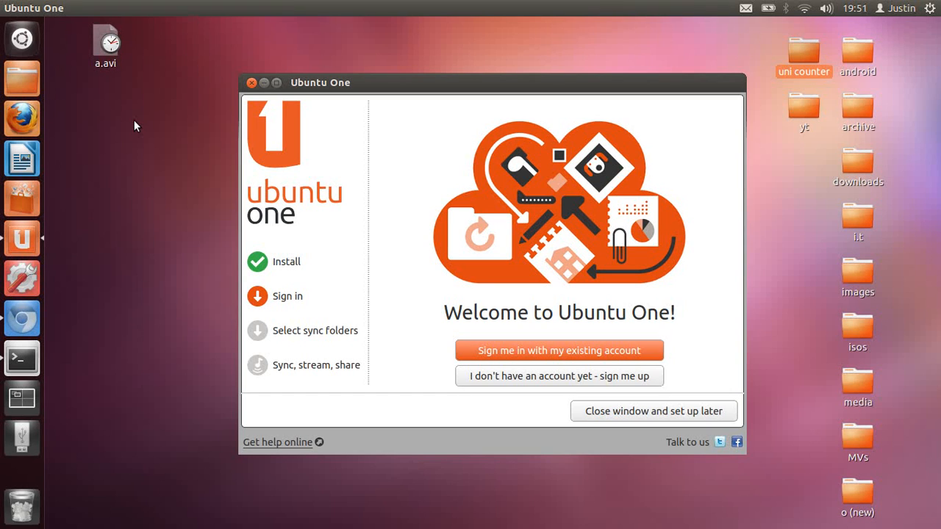
mouse_move(144, 46)
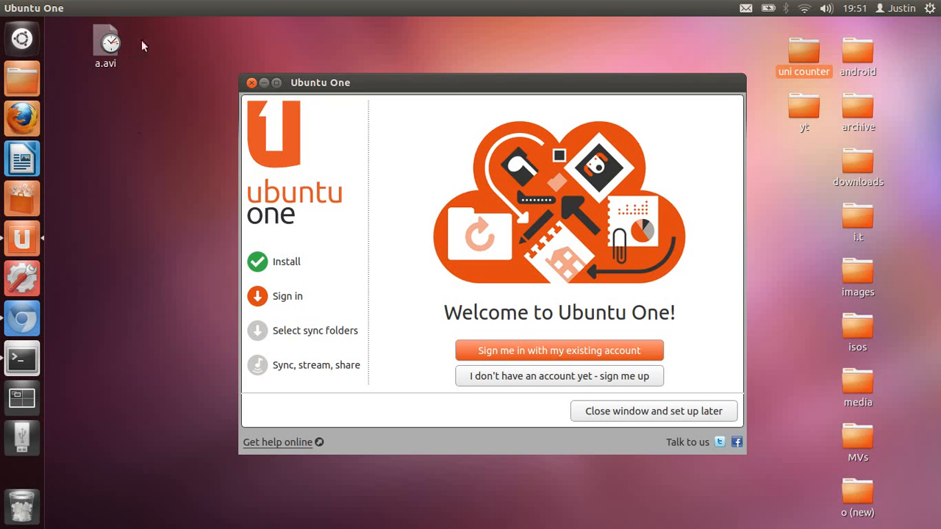
left_click_drag(493, 82, 468, 74)
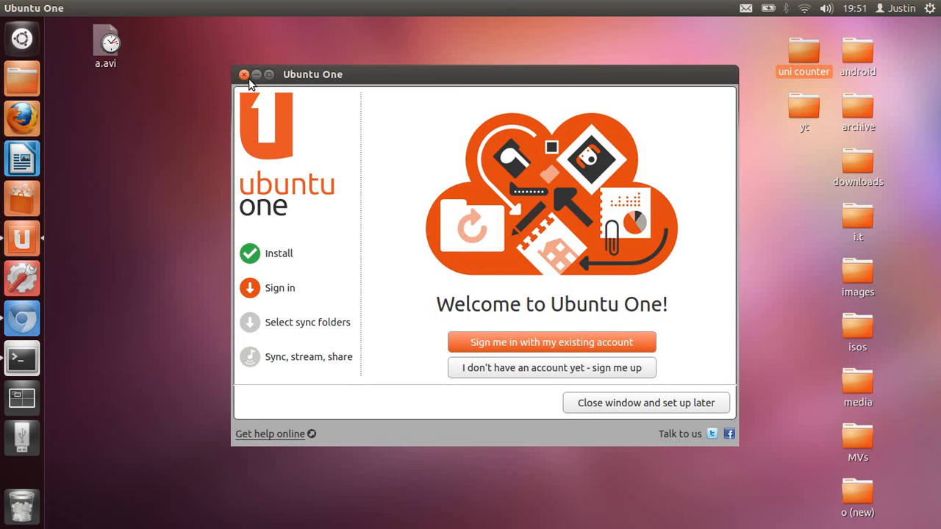
left_click(244, 73)
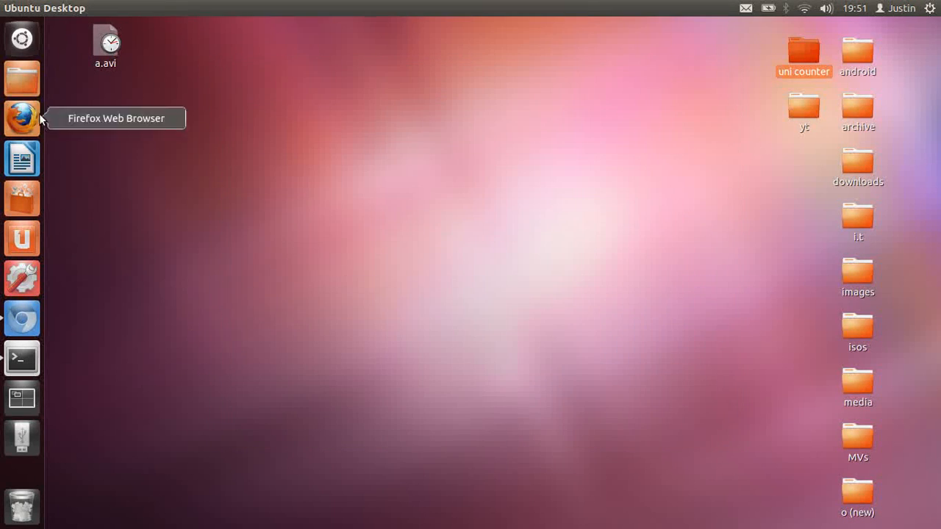
mouse_move(26, 241)
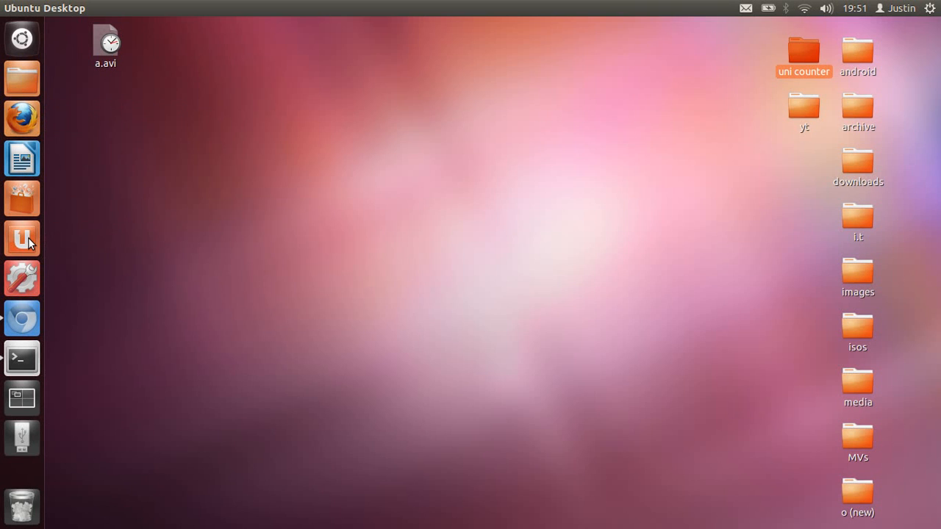
- Search the Software Centre for 'vlc' and 'benchmark' to confirm VLC and Globs are installed
left_click(20, 238)
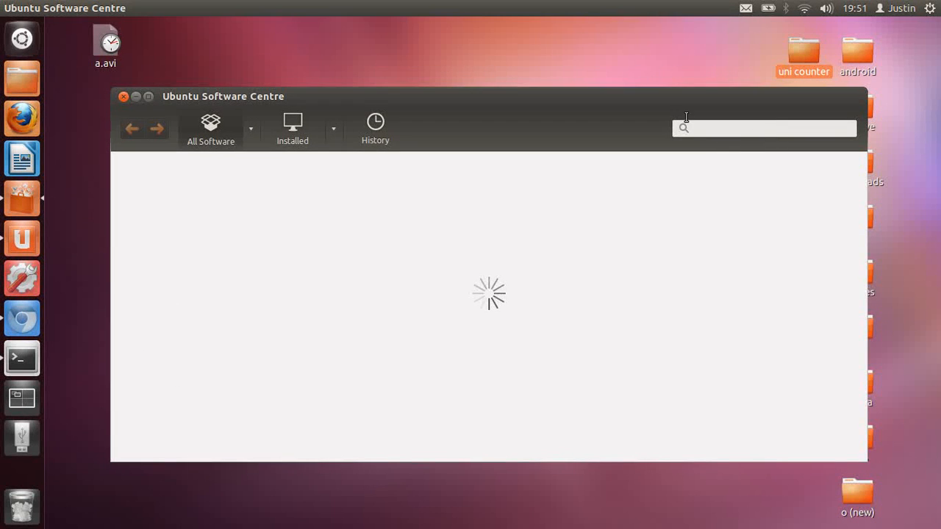
type("vlc")
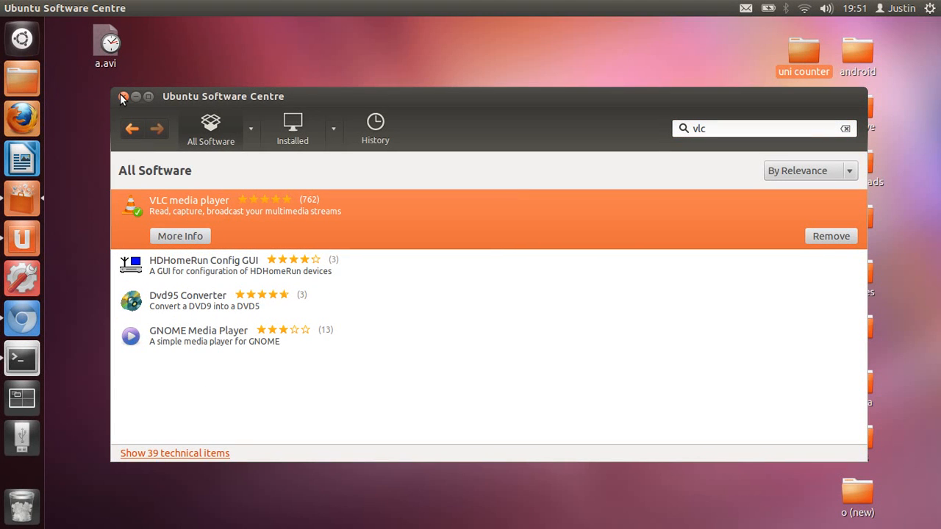
mouse_move(864, 135)
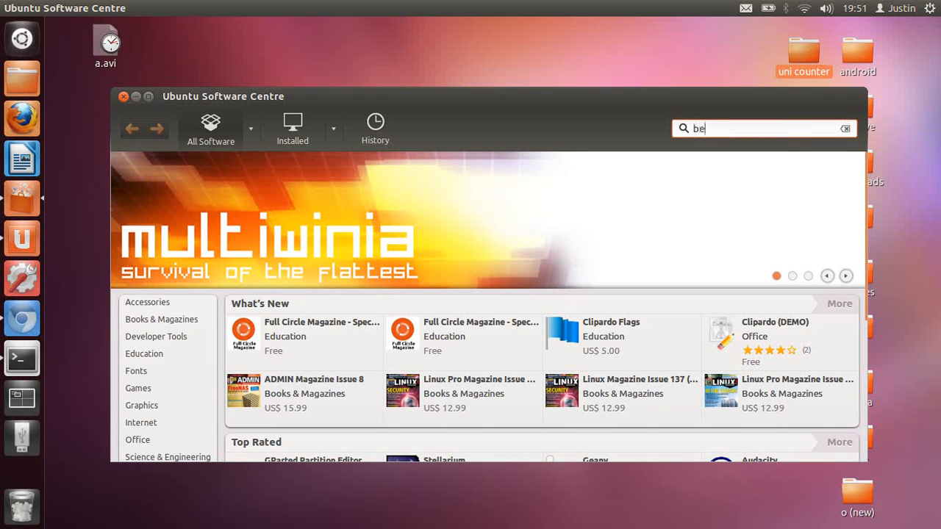
type("benchmark")
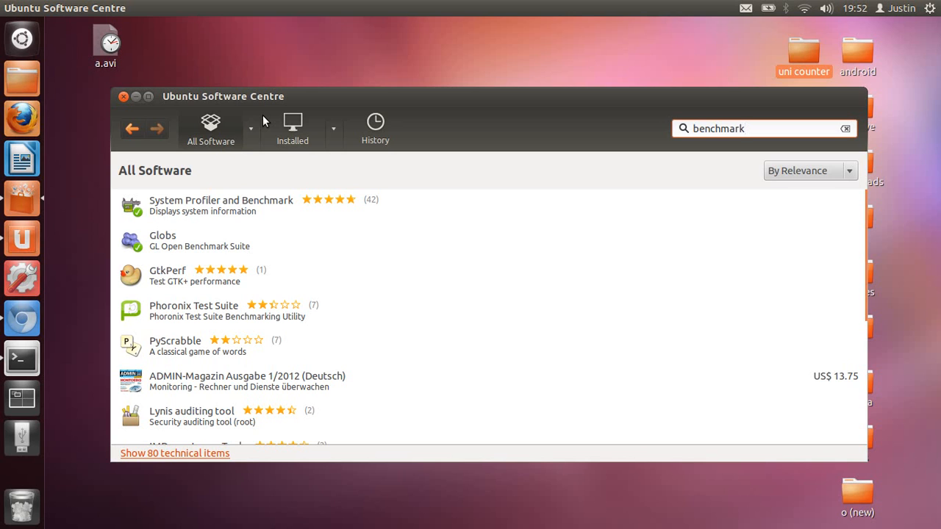
left_click(220, 205)
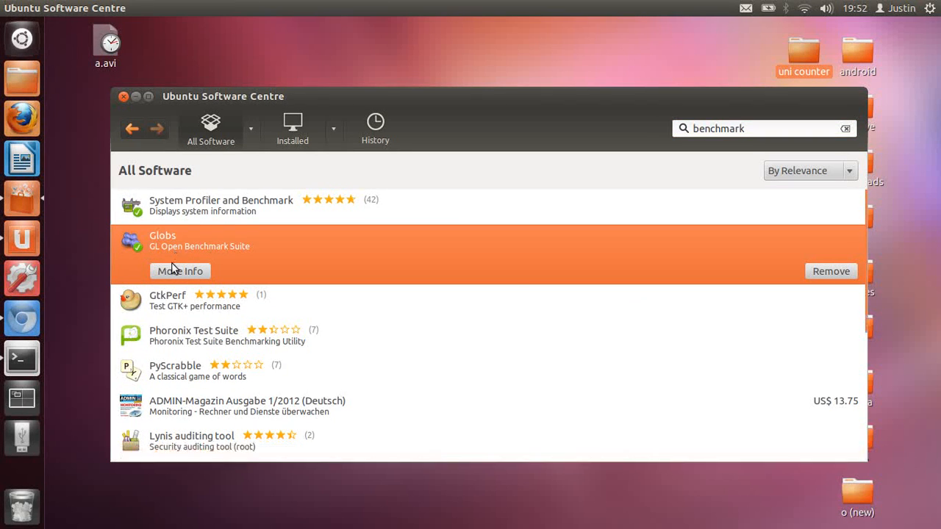
- View the Globs suite's More Info page, return to the results, and bring up the Dash
left_click(179, 271)
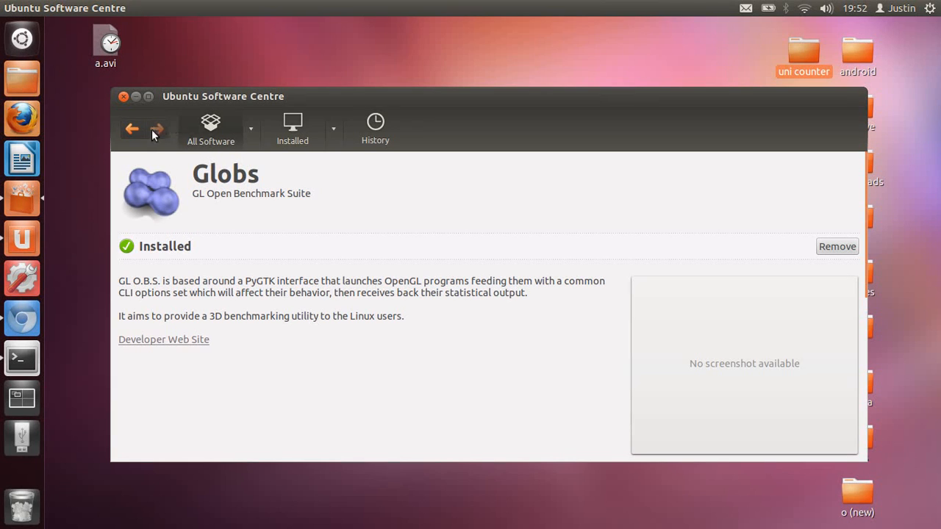
left_click(133, 129)
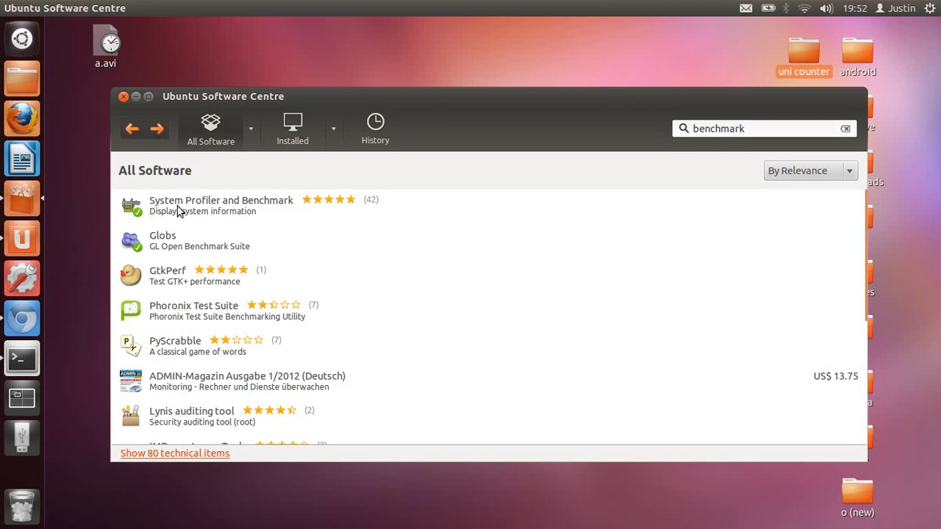
left_click(220, 205)
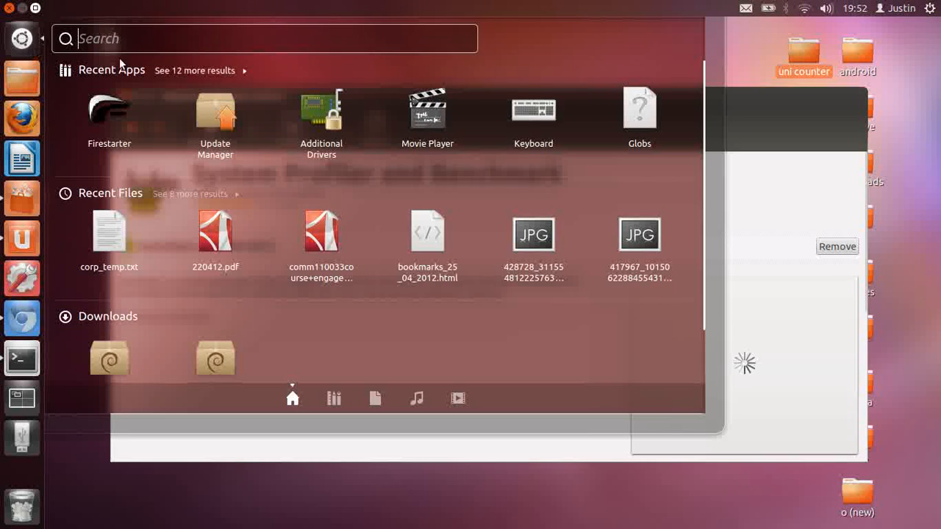
- Launch Globs, execute the GL_shadow benchmark, then close everything back to the desktop
type("globs")
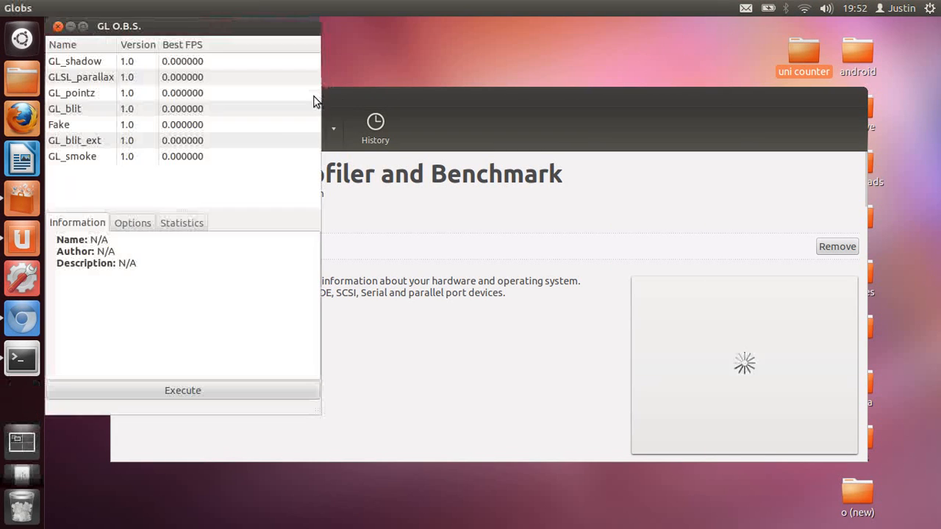
left_click(242, 140)
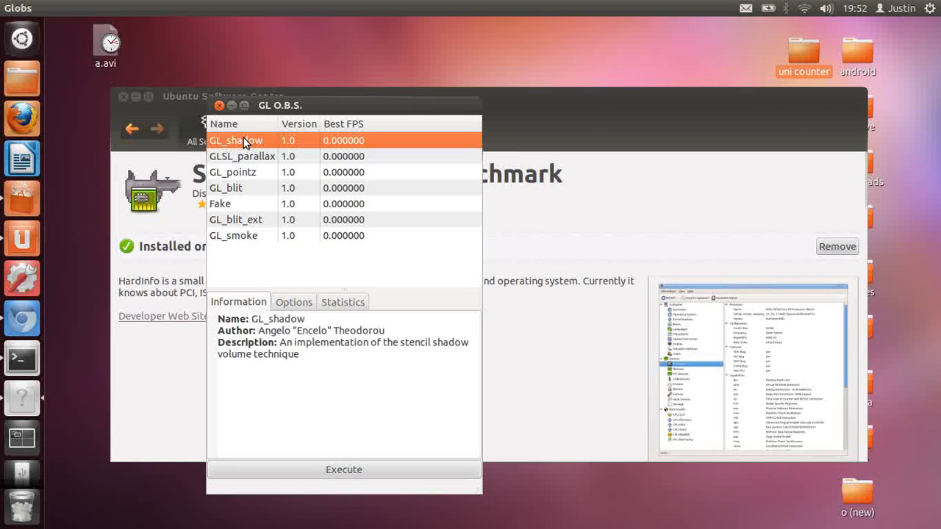
left_click(344, 470)
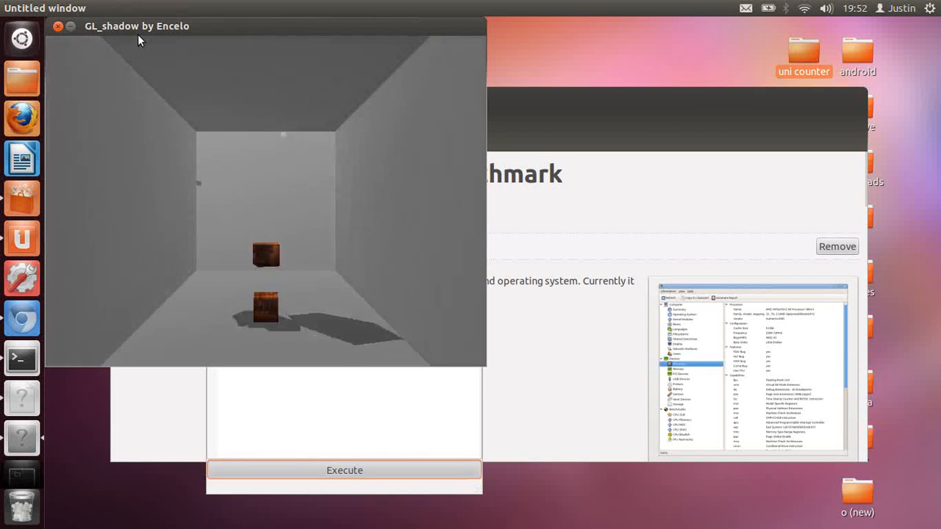
left_click(58, 25)
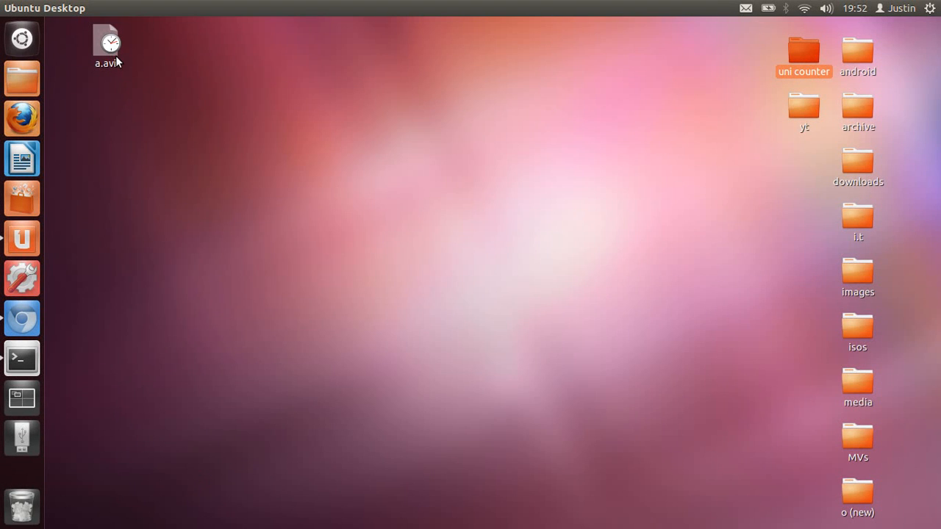
- Find Keyboard settings via the Dash and review the launcher and window management shortcuts
left_click(21, 38)
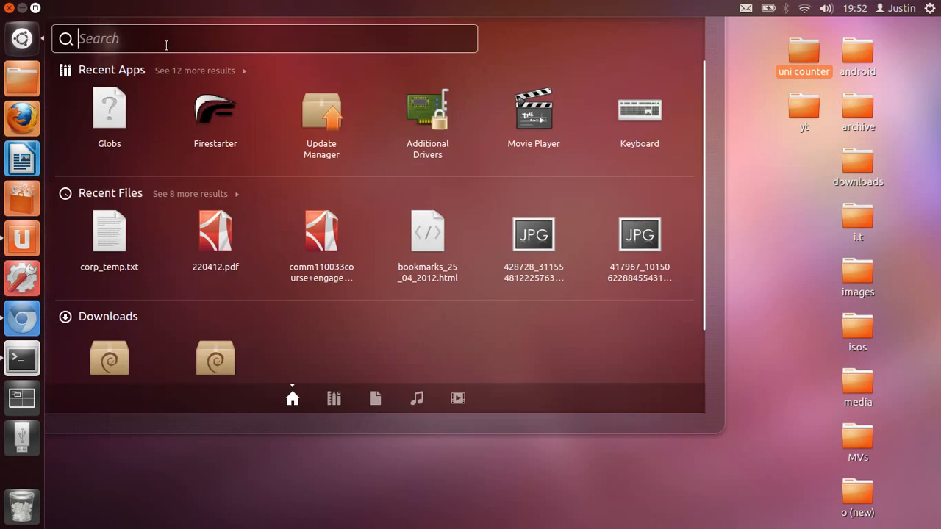
type("keyboard")
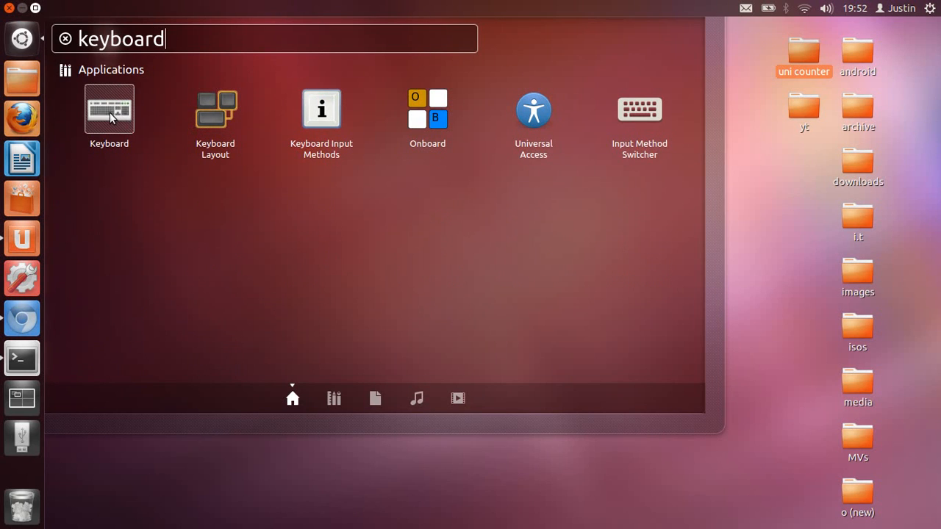
left_click(109, 109)
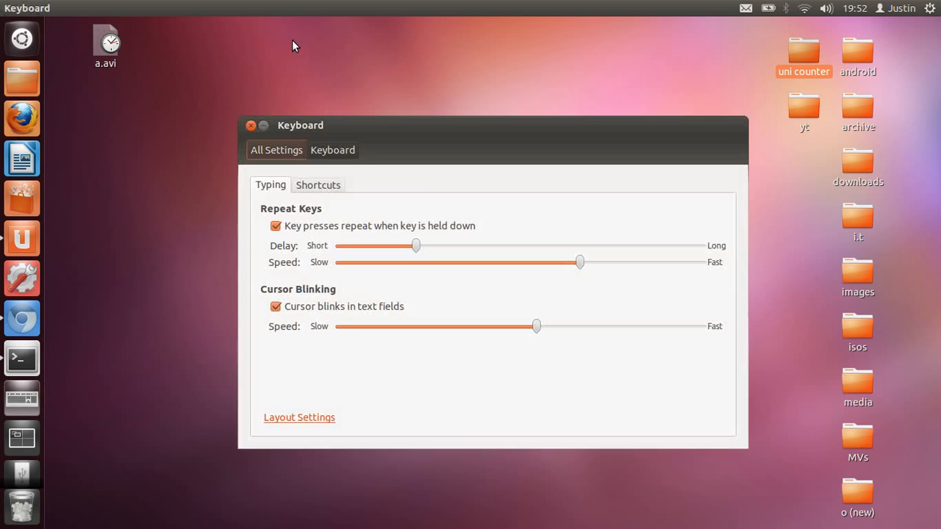
left_click(318, 185)
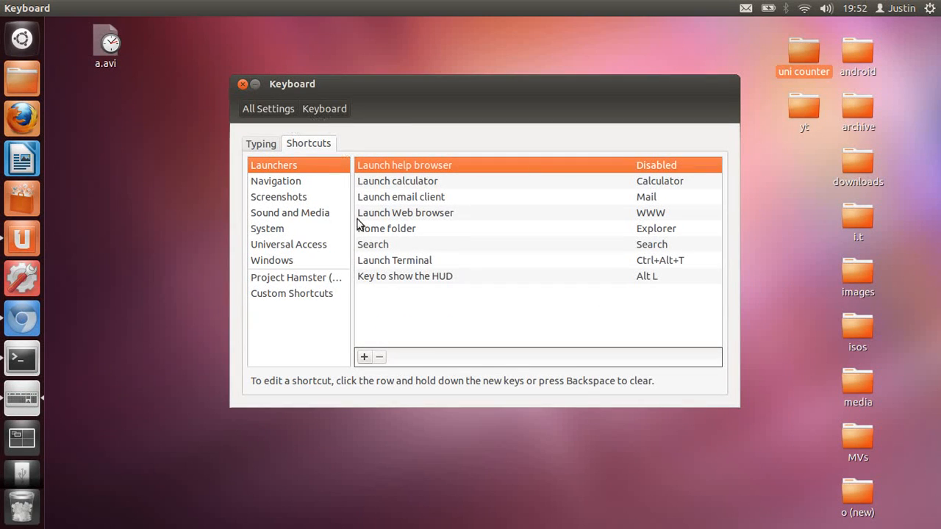
left_click(272, 258)
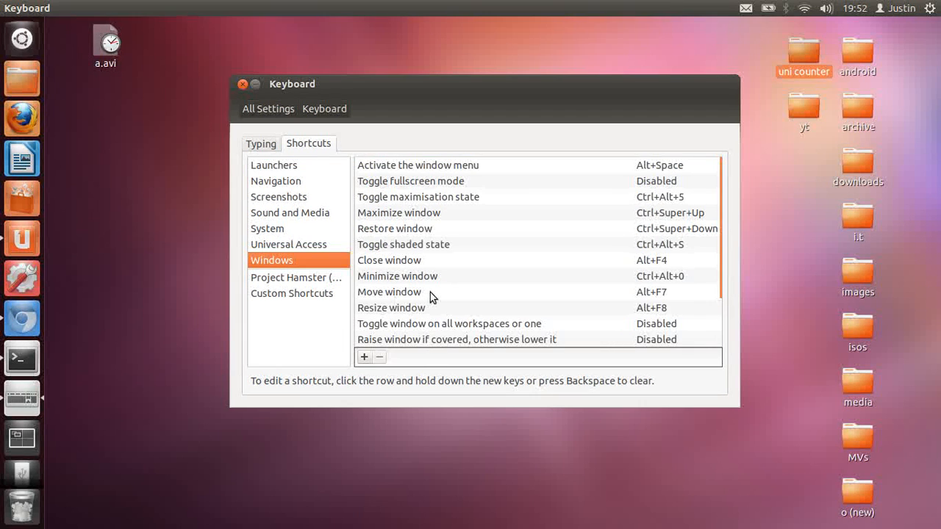
scroll("down", 3)
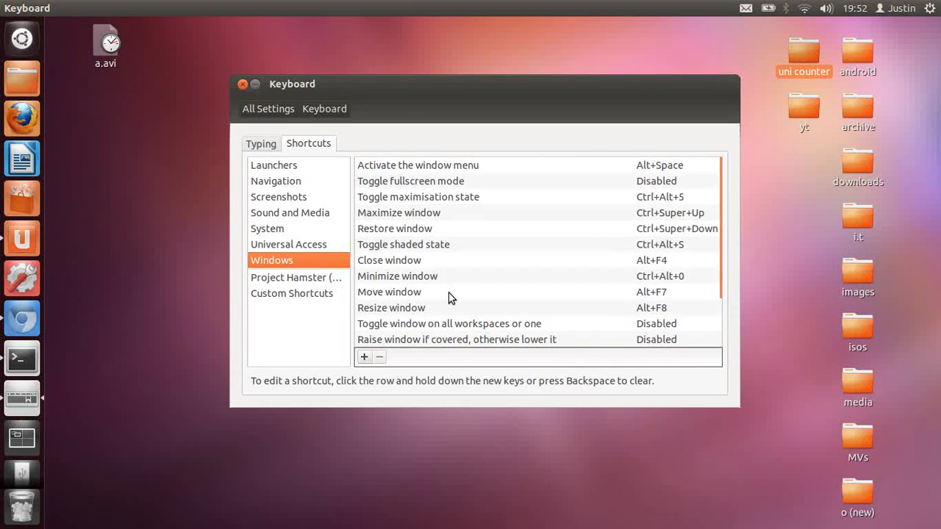
- Reassign Launch Terminal to Ctrl+Alt+T, confirm it, and close the Keyboard settings
left_click(274, 165)
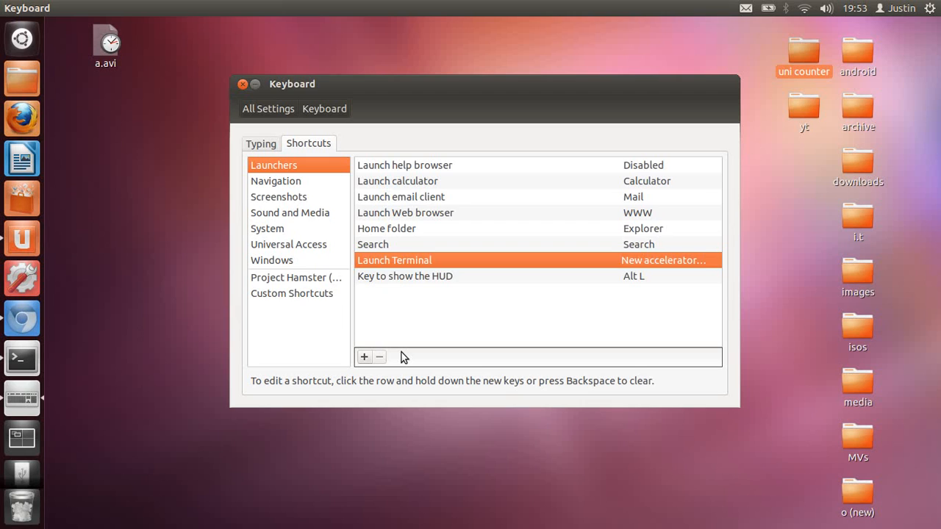
key("Ctrl+Alt+T")
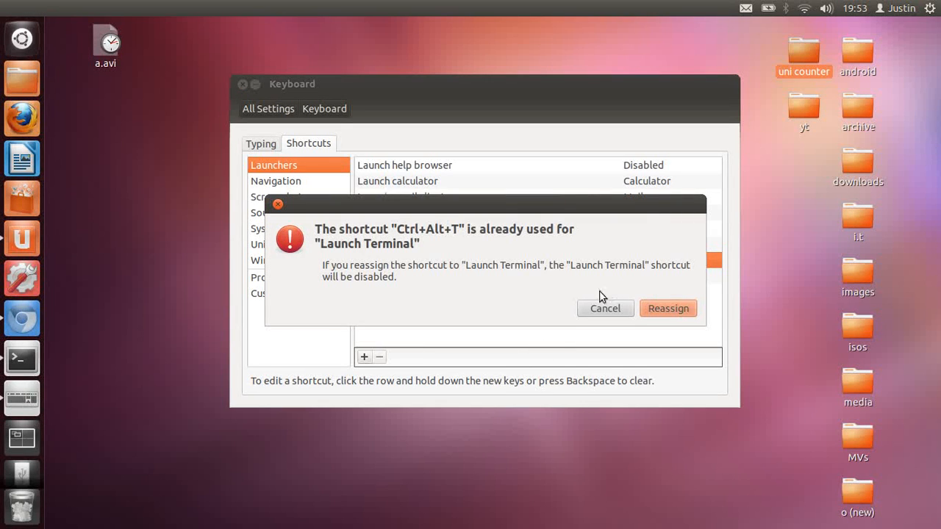
left_click(667, 309)
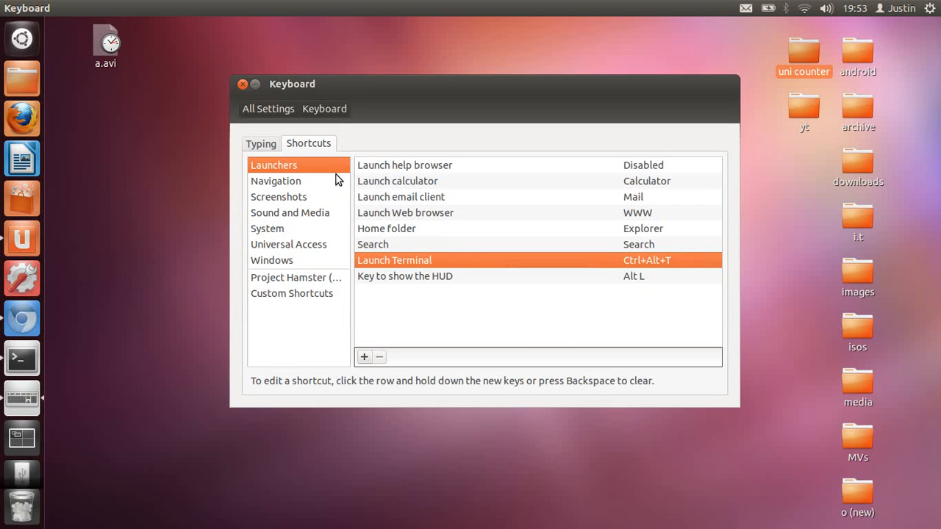
left_click(242, 84)
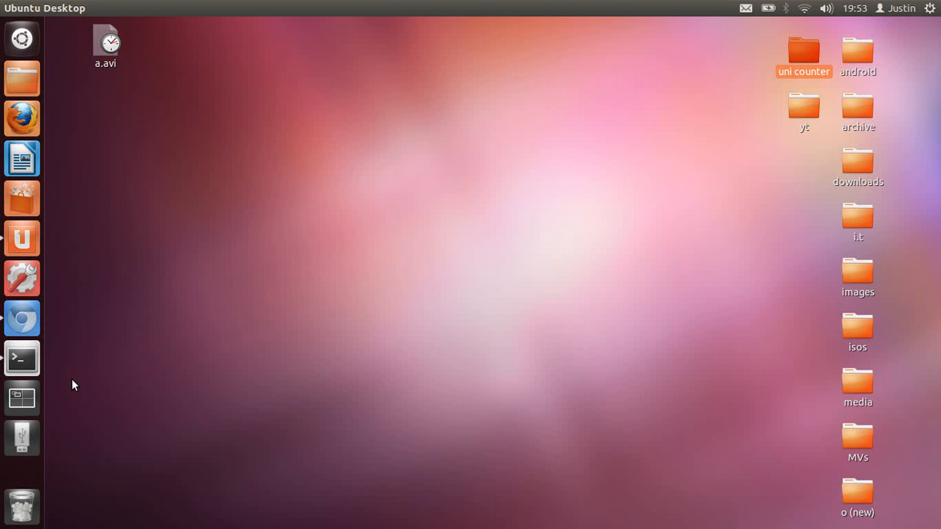
mouse_move(47, 358)
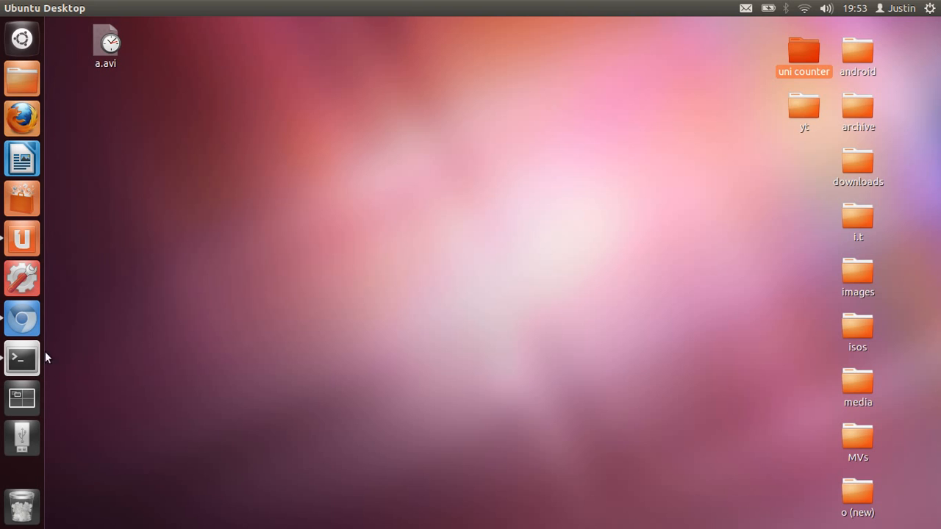
- Bring up the Terminal window running the ffmpeg encode of a.avi
left_click(21, 359)
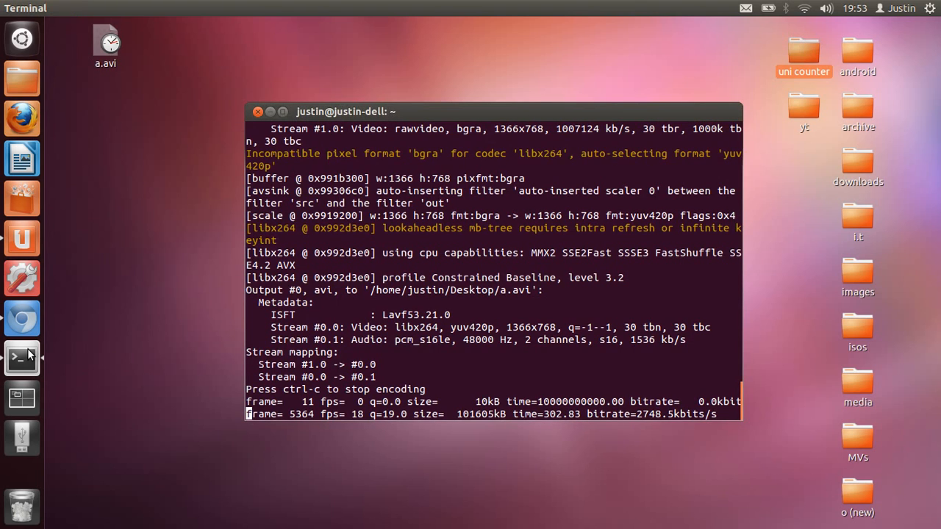